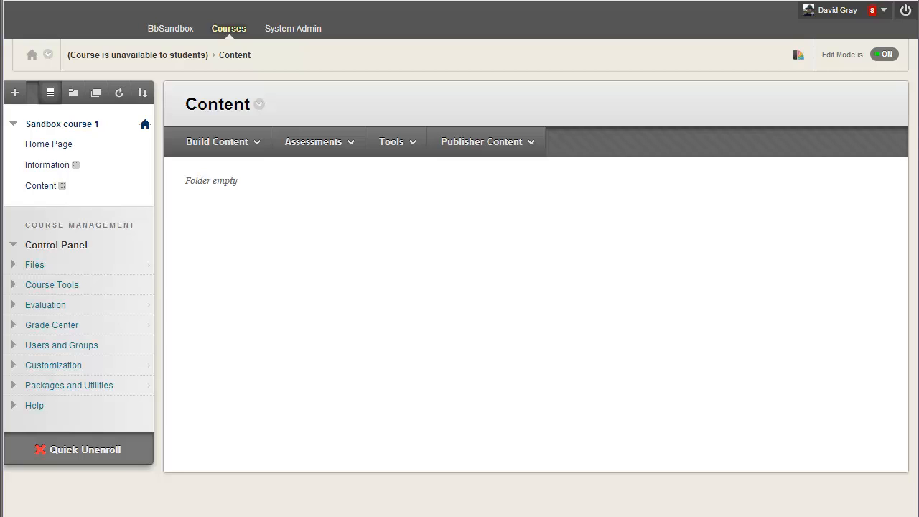
{"action": "mouse_move", "coordinate": [262, 160]}
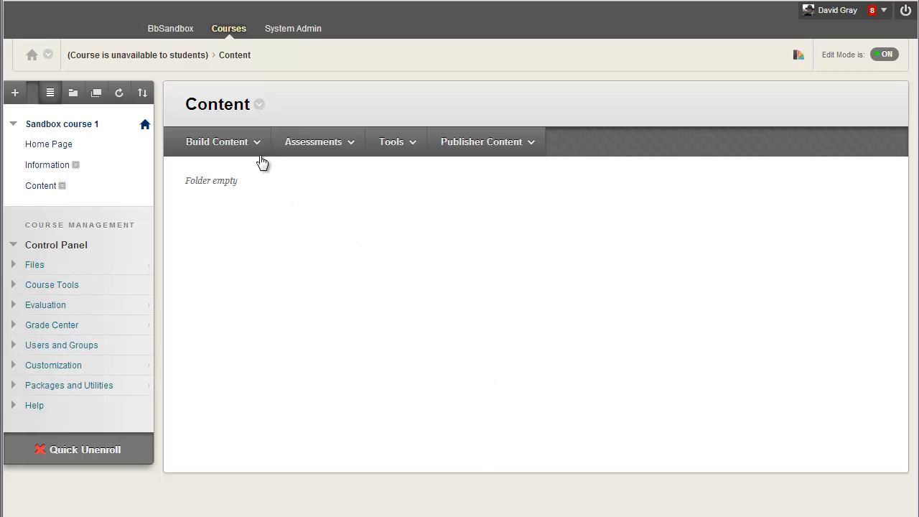
Show the Build Content options in Sandbox course 1's Content area
{"action": "left_click", "coordinate": [217, 141]}
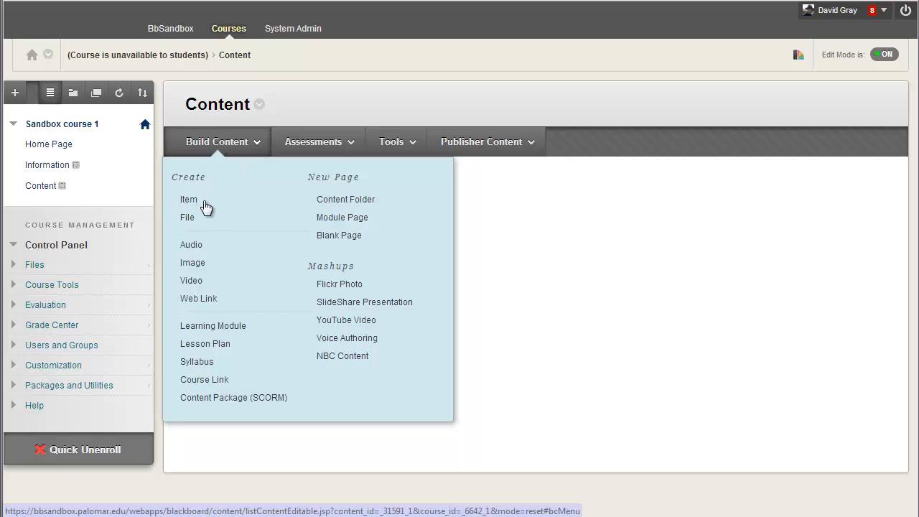
Start a new Item from Build Content and scroll down the blank Create Item form
{"action": "left_click", "coordinate": [188, 199]}
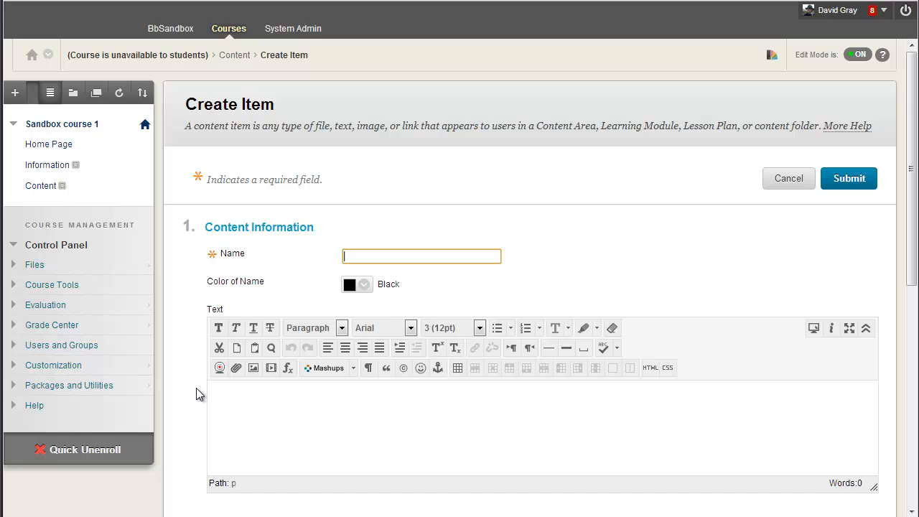
{"action": "mouse_move", "coordinate": [582, 403]}
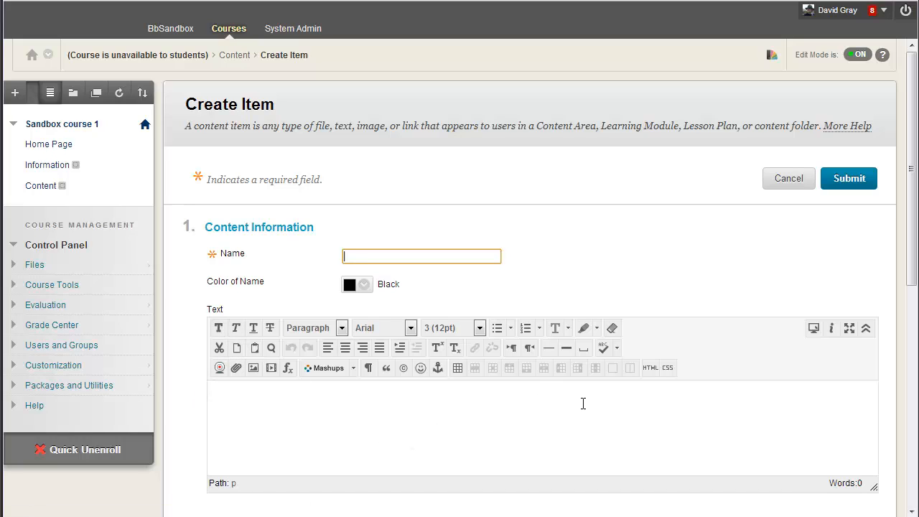
{"action": "mouse_move", "coordinate": [544, 428]}
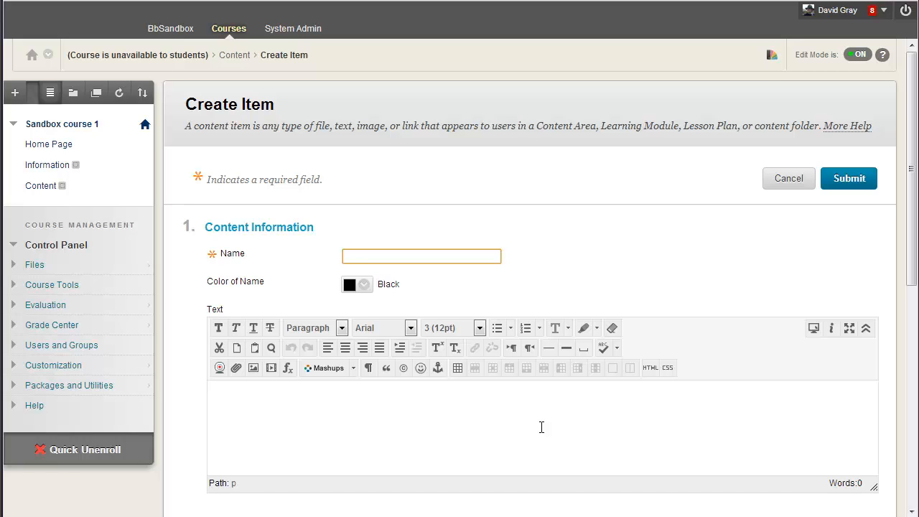
{"action": "mouse_move", "coordinate": [680, 253]}
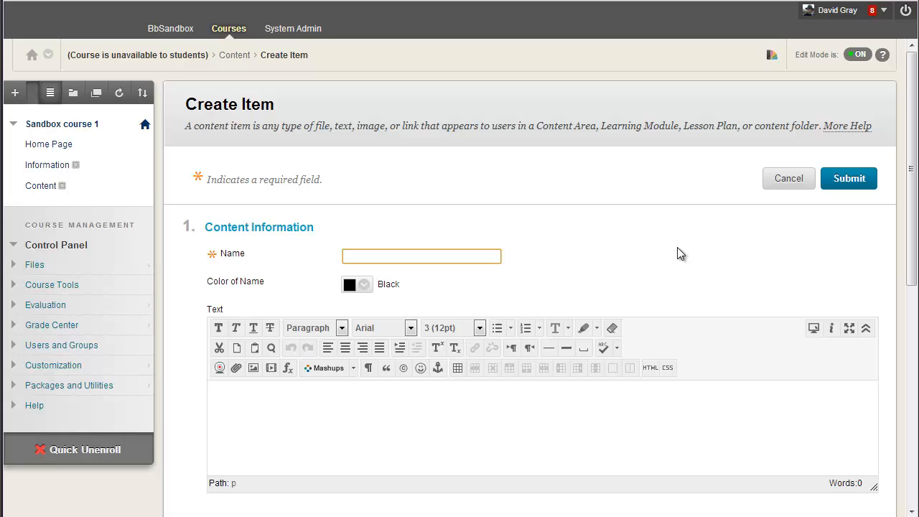
{"action": "scroll", "scroll_direction": "down", "scroll_amount": 3}
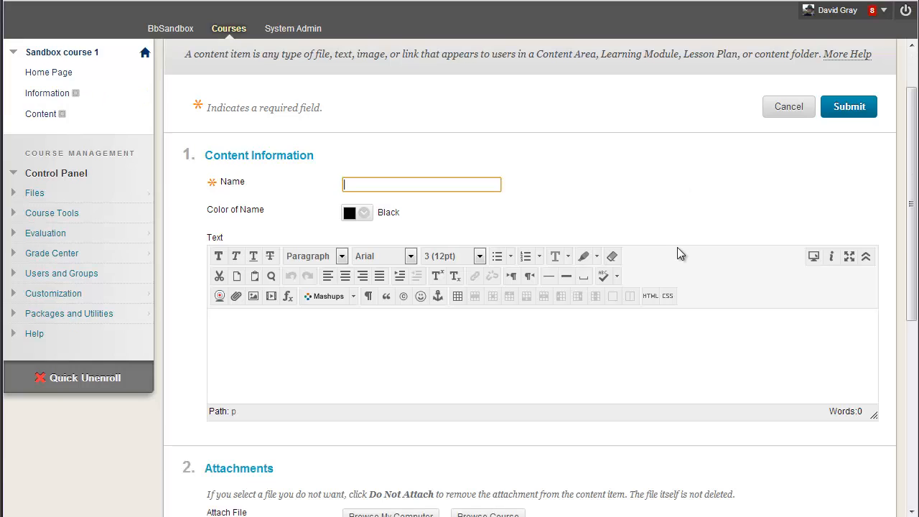
{"action": "mouse_move", "coordinate": [682, 208]}
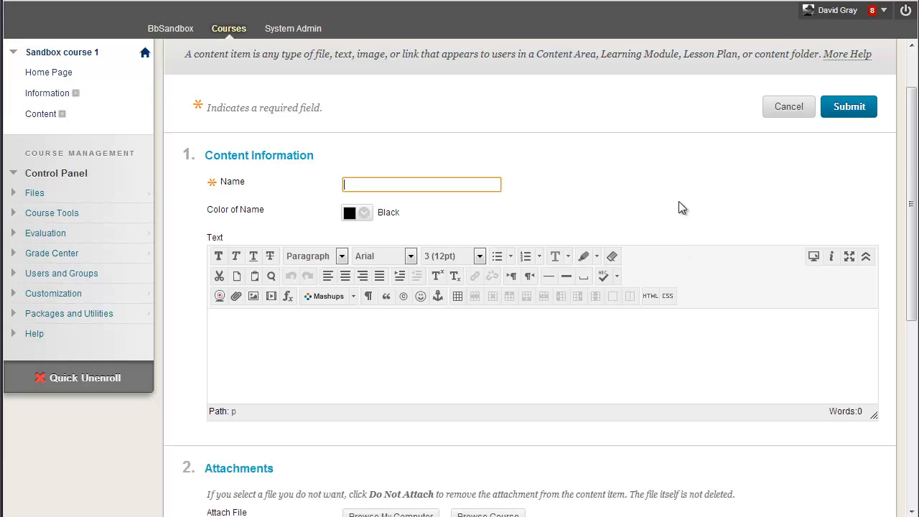
{"action": "mouse_move", "coordinate": [714, 182]}
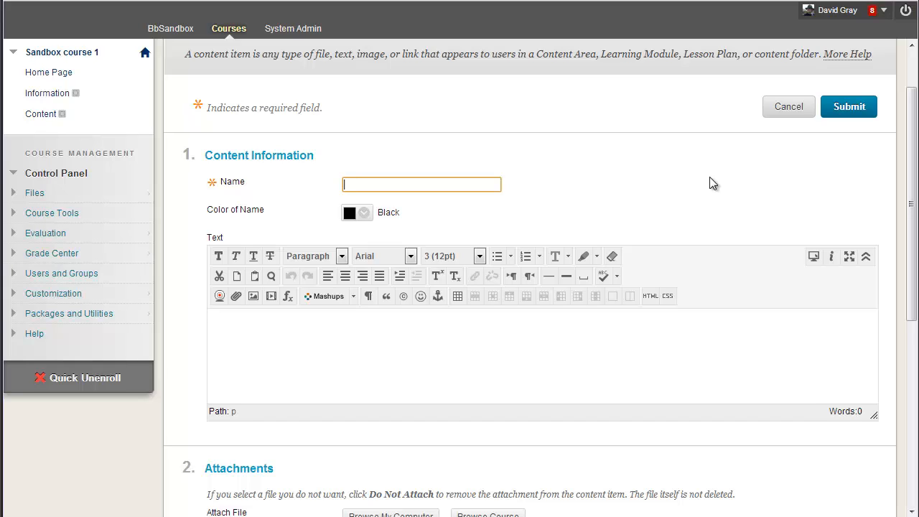
{"action": "mouse_move", "coordinate": [754, 201]}
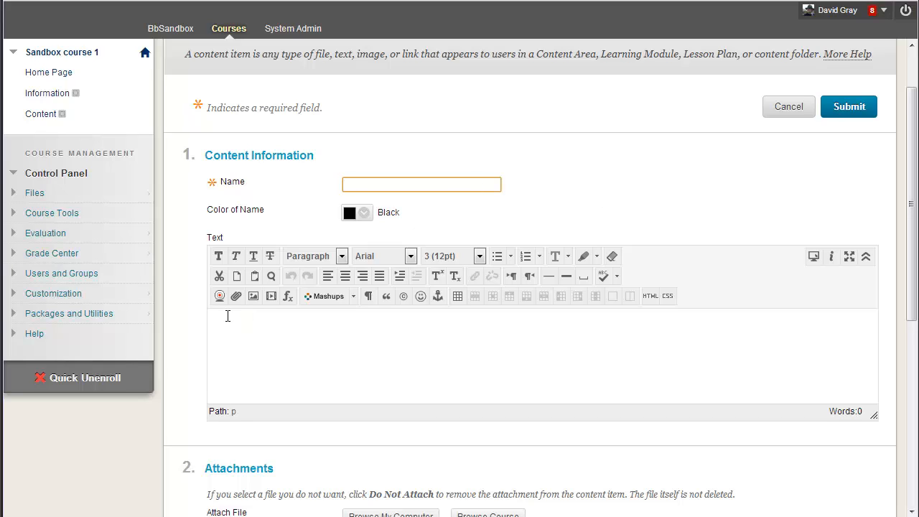
{"action": "mouse_move", "coordinate": [219, 295]}
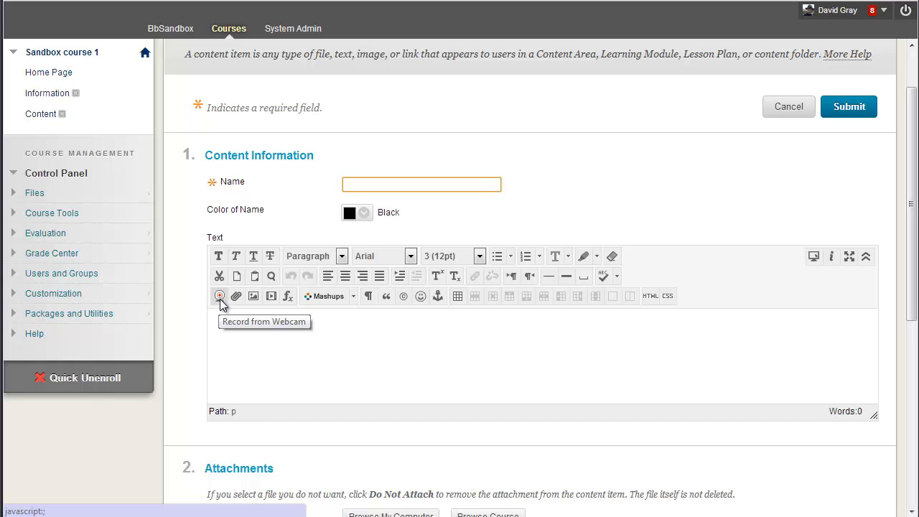
Launch the YouTube-powered Record from Webcam recorder for the item text
{"action": "left_click", "coordinate": [219, 296]}
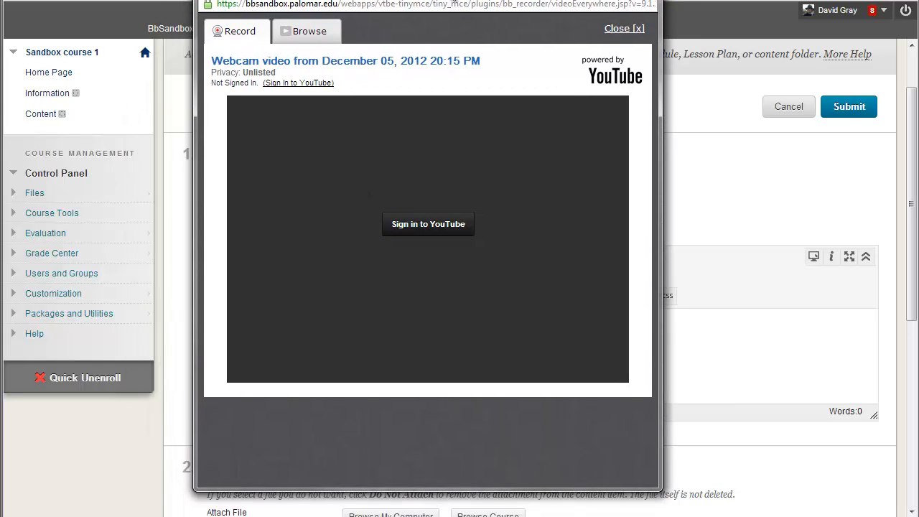
{"action": "mouse_move", "coordinate": [465, 116]}
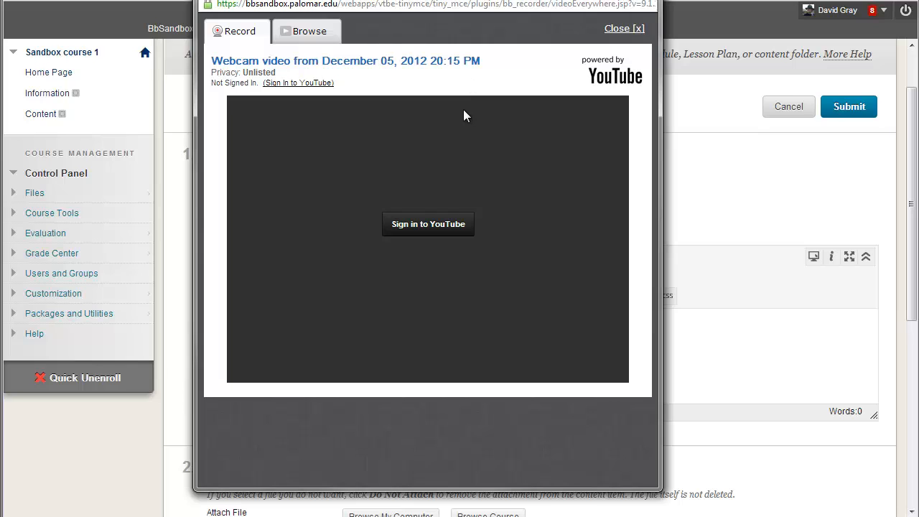
{"action": "mouse_move", "coordinate": [310, 77]}
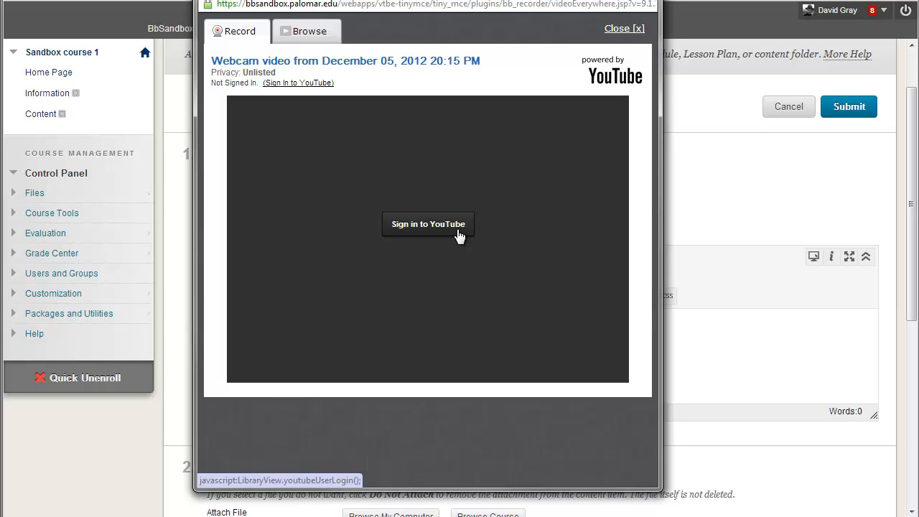
Sign in to YouTube and grant the Blackboard site access in Google Accounts
{"action": "left_click", "coordinate": [427, 224]}
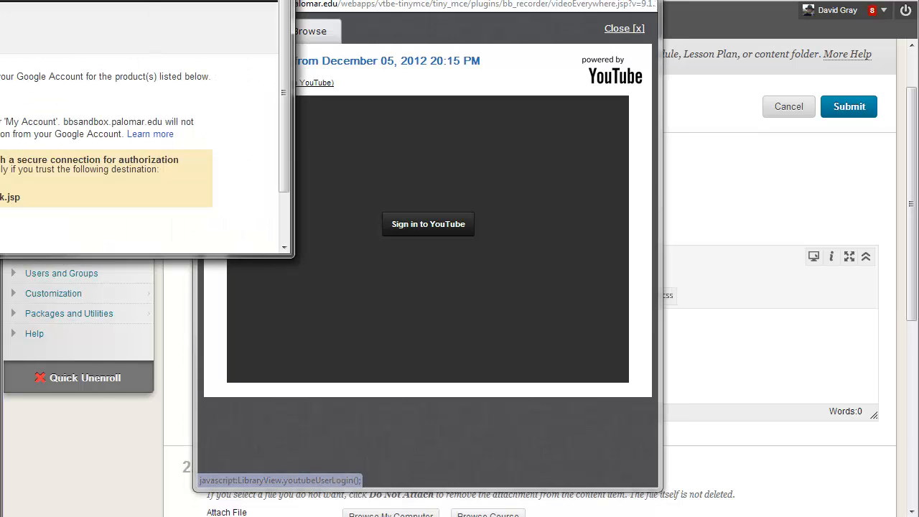
{"action": "left_click", "coordinate": [428, 223]}
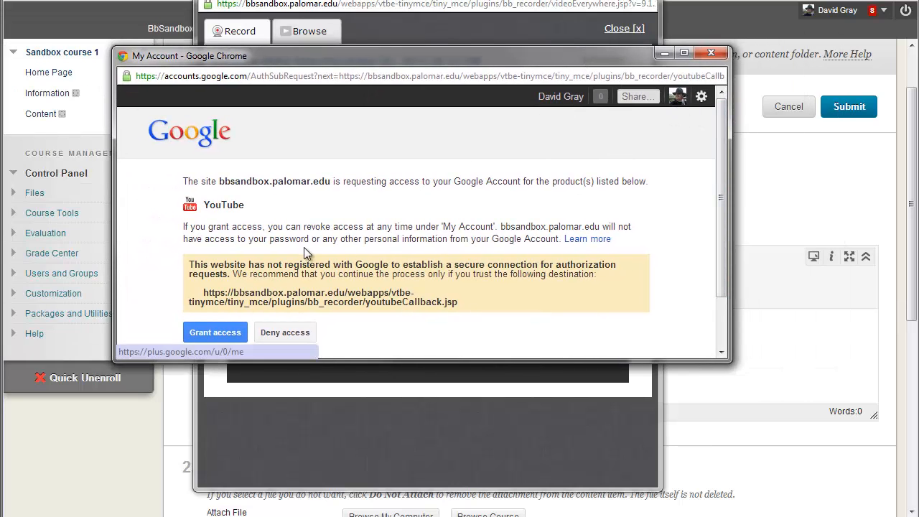
{"action": "left_click", "coordinate": [215, 331]}
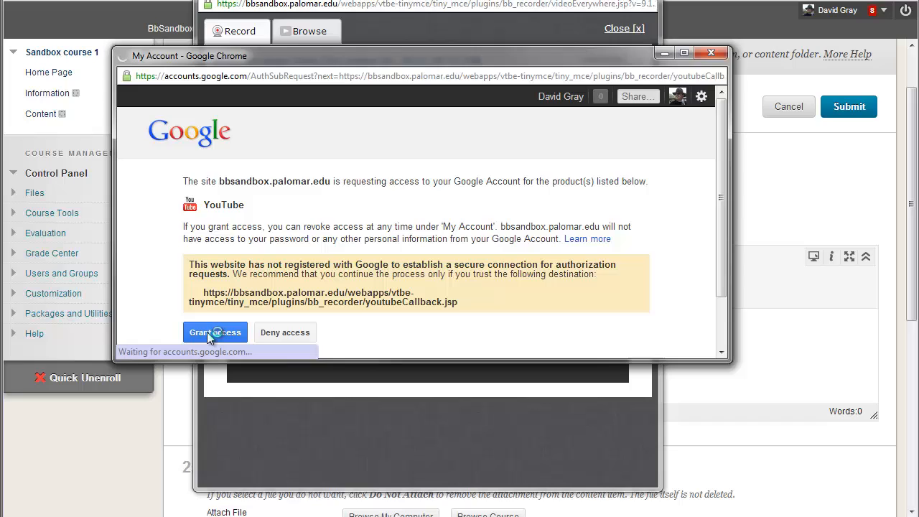
{"action": "left_click", "coordinate": [214, 331]}
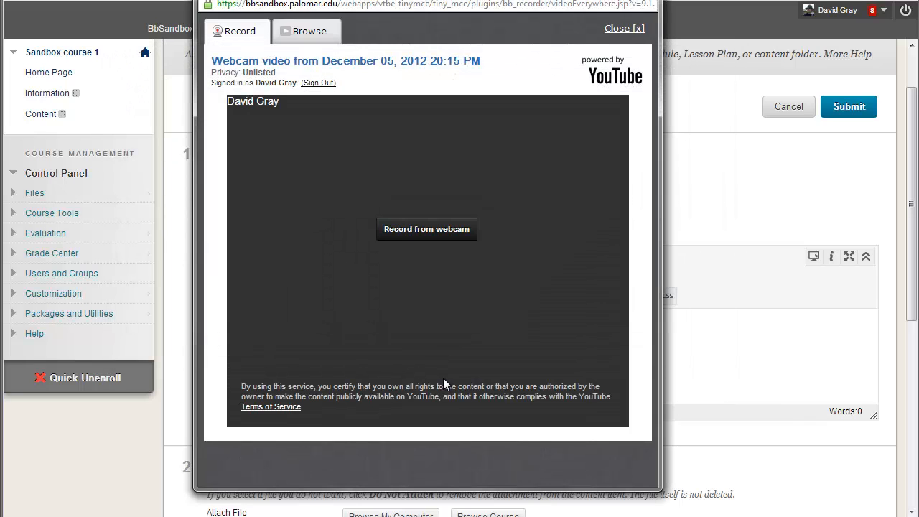
{"action": "mouse_move", "coordinate": [518, 331]}
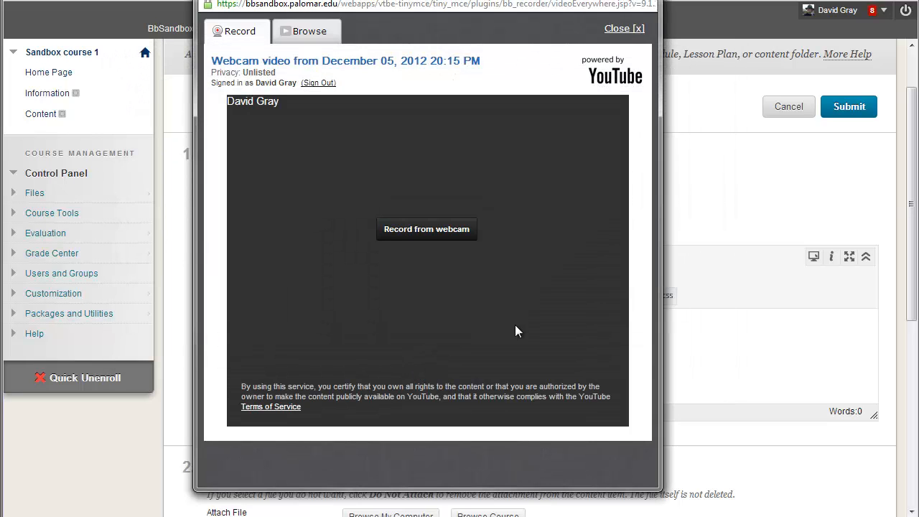
{"action": "mouse_move", "coordinate": [398, 95]}
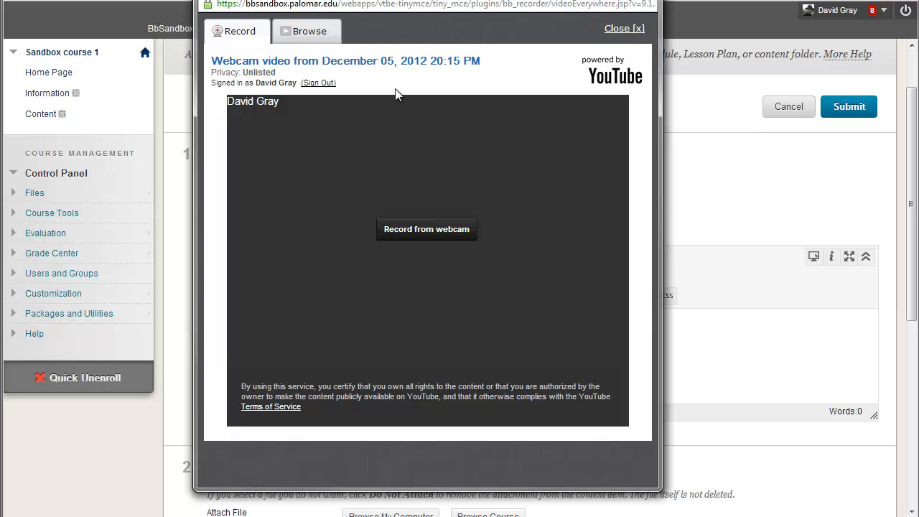
{"action": "mouse_move", "coordinate": [328, 63]}
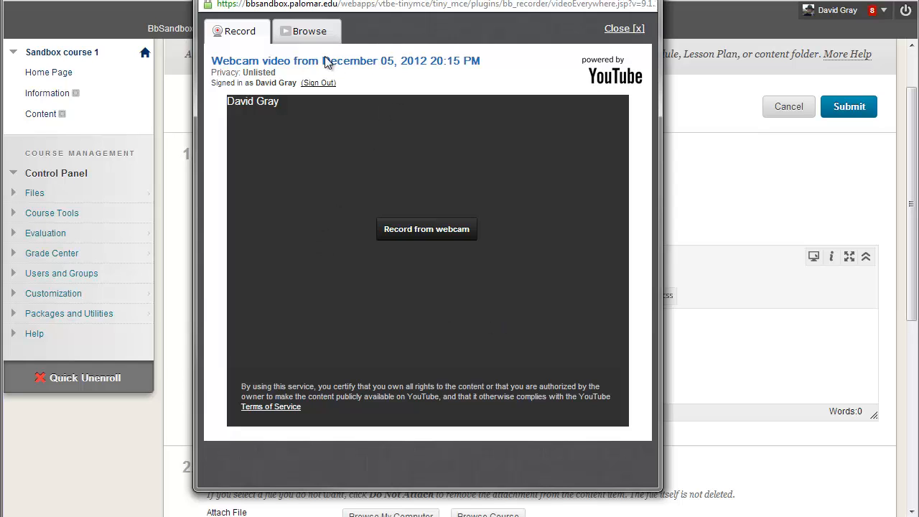
Browse the 25-video YouTube library, then return to the Record webcam options
{"action": "left_click", "coordinate": [307, 31]}
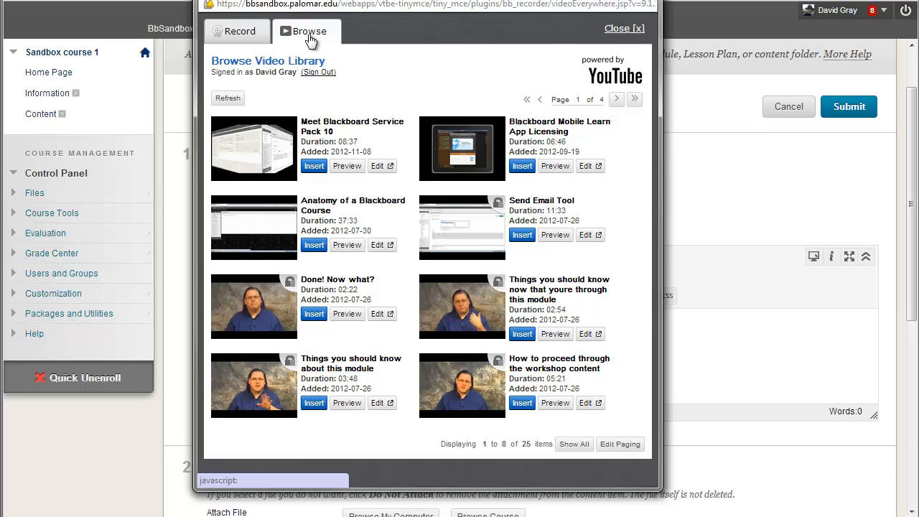
{"action": "mouse_move", "coordinate": [404, 378]}
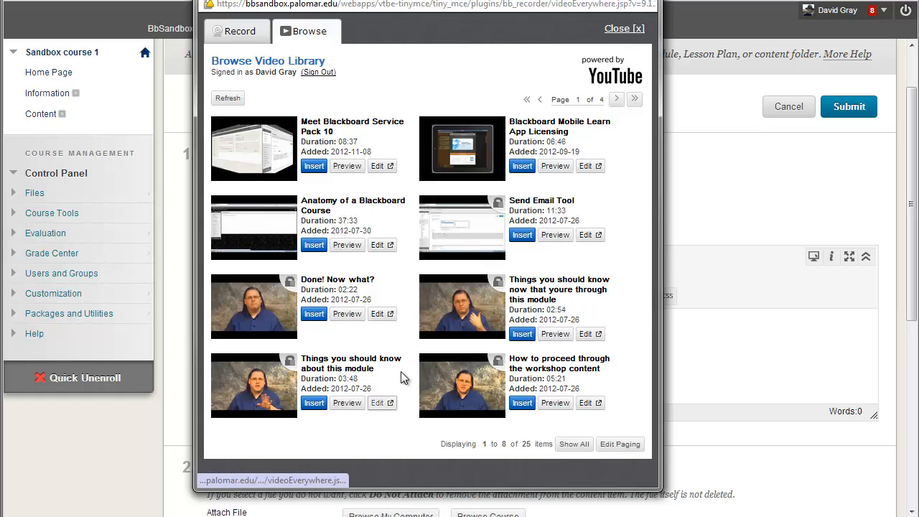
{"action": "mouse_move", "coordinate": [405, 177]}
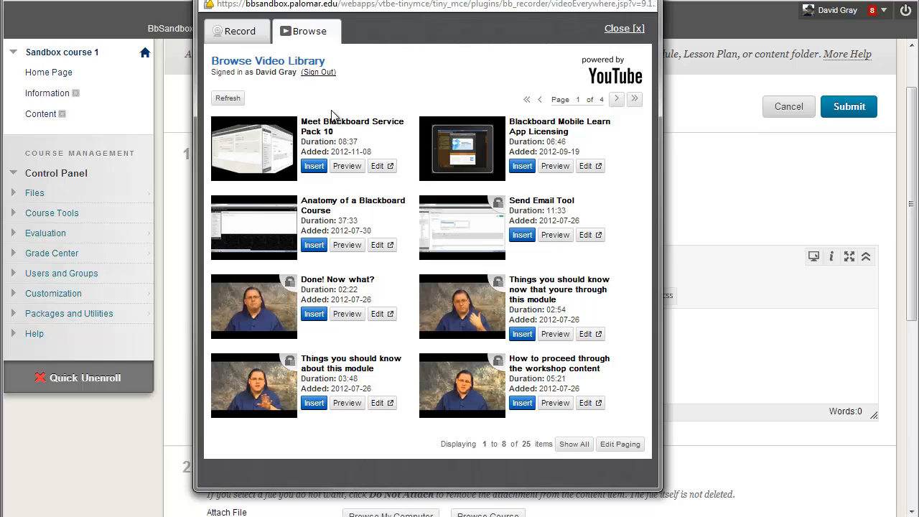
{"action": "left_click", "coordinate": [236, 30]}
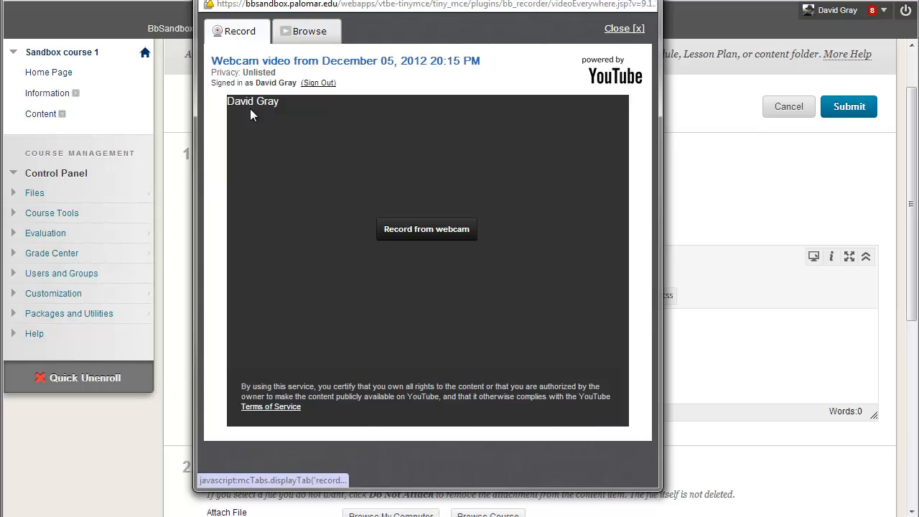
{"action": "mouse_move", "coordinate": [426, 229]}
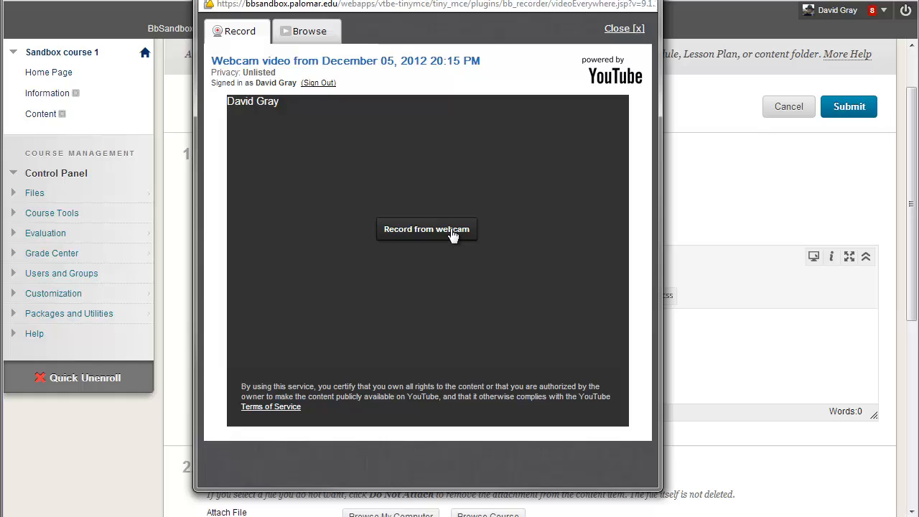
Allow and remember camera and microphone access in Flash privacy settings for a live preview
{"action": "left_click", "coordinate": [426, 229]}
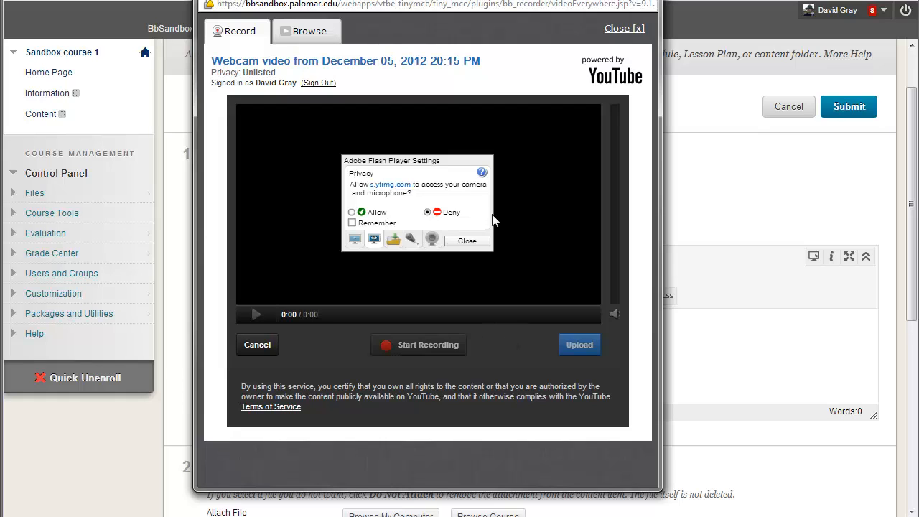
{"action": "mouse_move", "coordinate": [469, 196]}
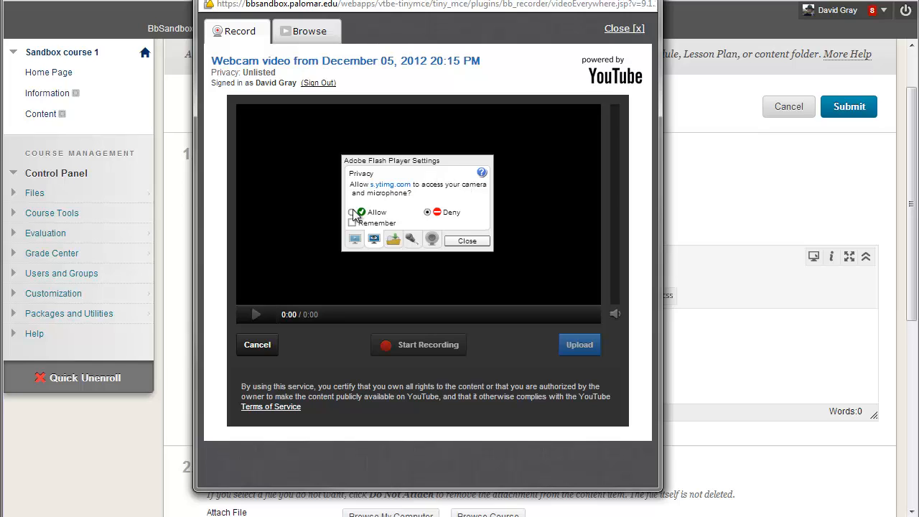
{"action": "left_click", "coordinate": [352, 212]}
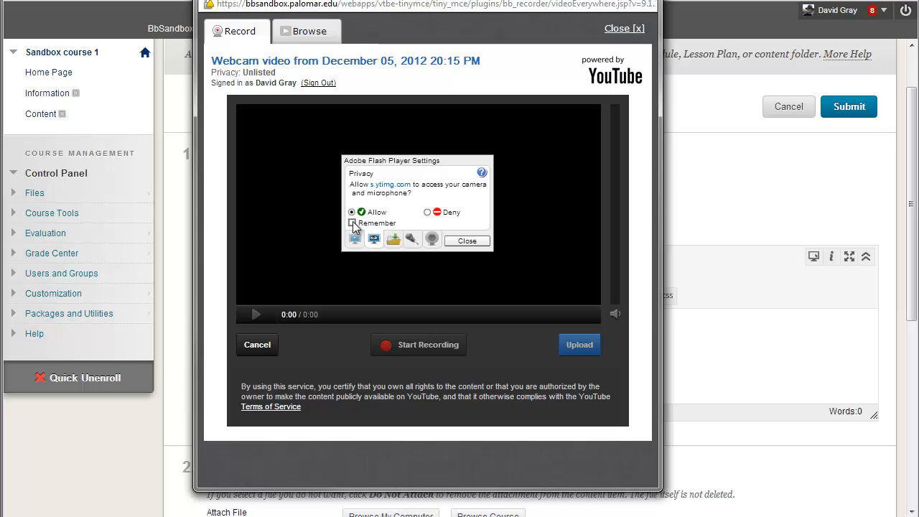
{"action": "left_click", "coordinate": [352, 222]}
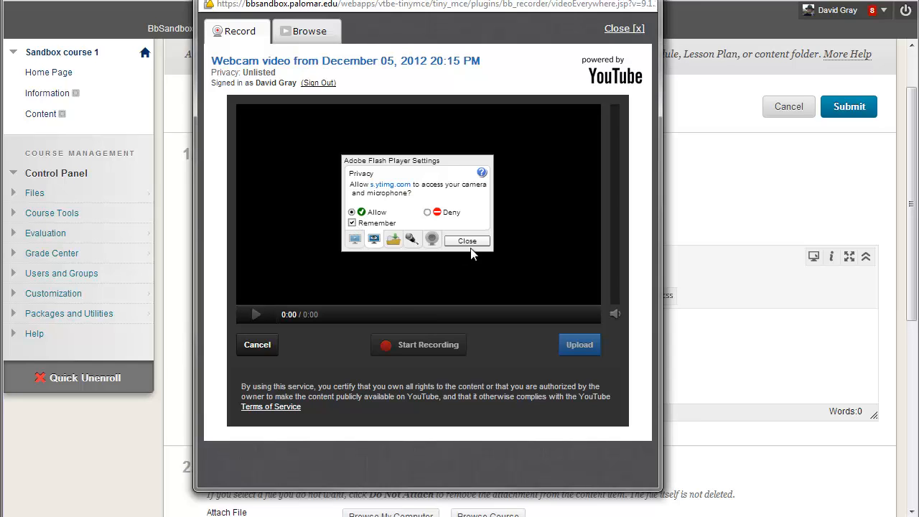
{"action": "mouse_move", "coordinate": [475, 249]}
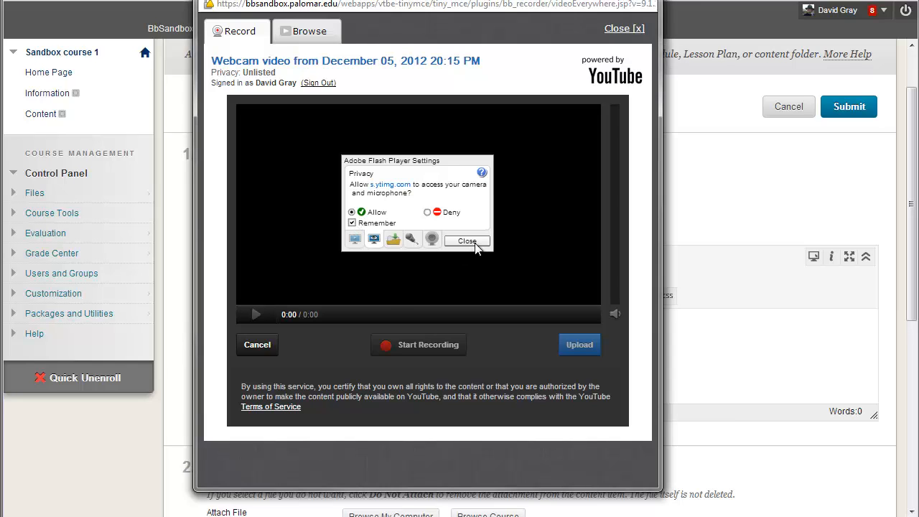
{"action": "mouse_move", "coordinate": [431, 238]}
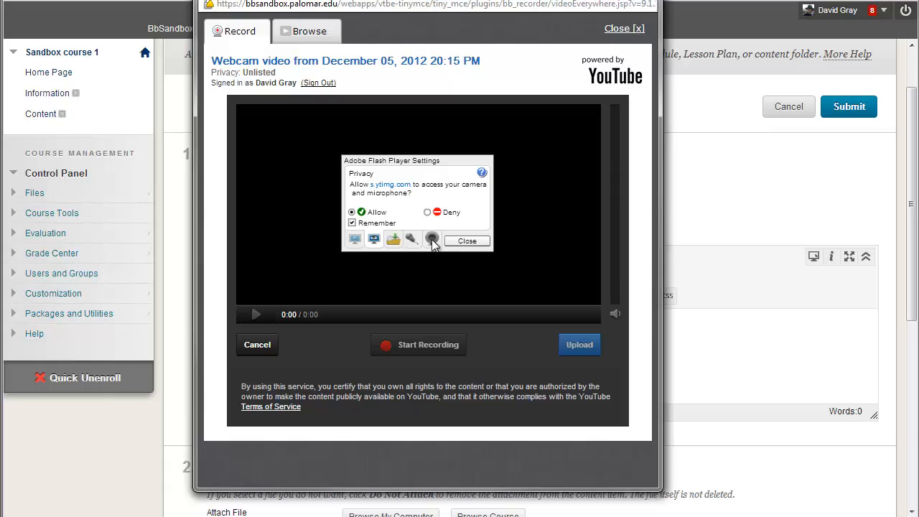
{"action": "left_click", "coordinate": [467, 241]}
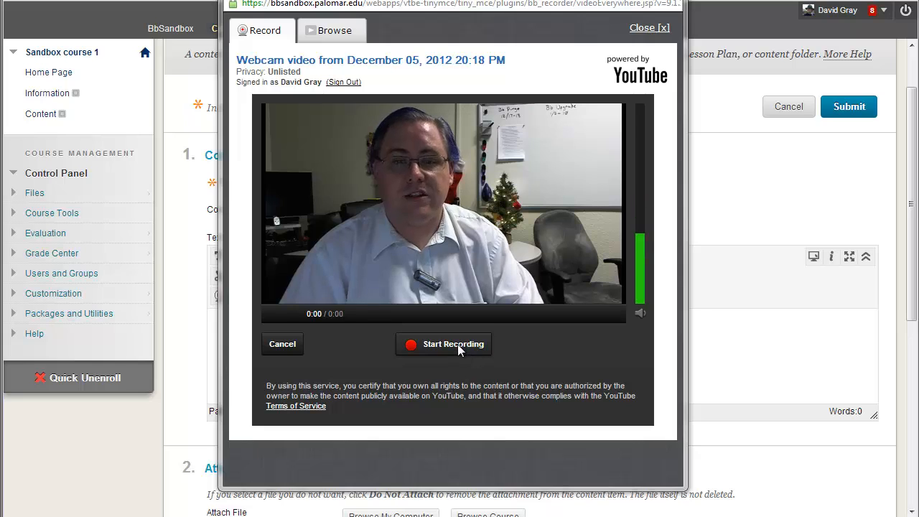
Record a 19-second webcam clip after approving the browser prompt, then upload it
{"action": "left_click", "coordinate": [443, 344]}
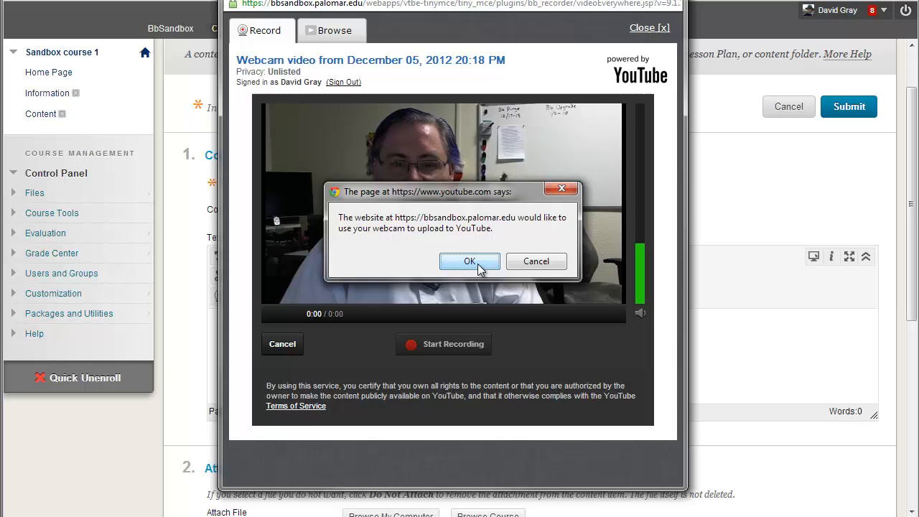
{"action": "left_click", "coordinate": [470, 261]}
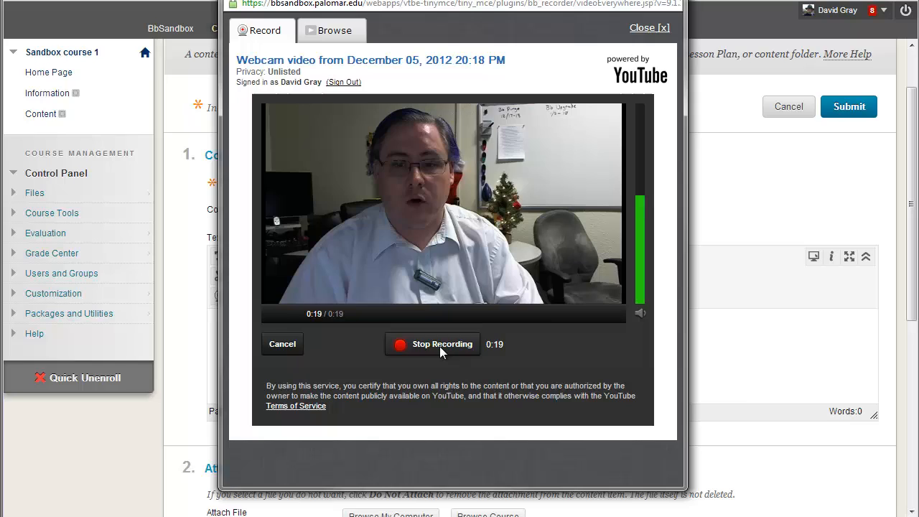
{"action": "left_click", "coordinate": [432, 343]}
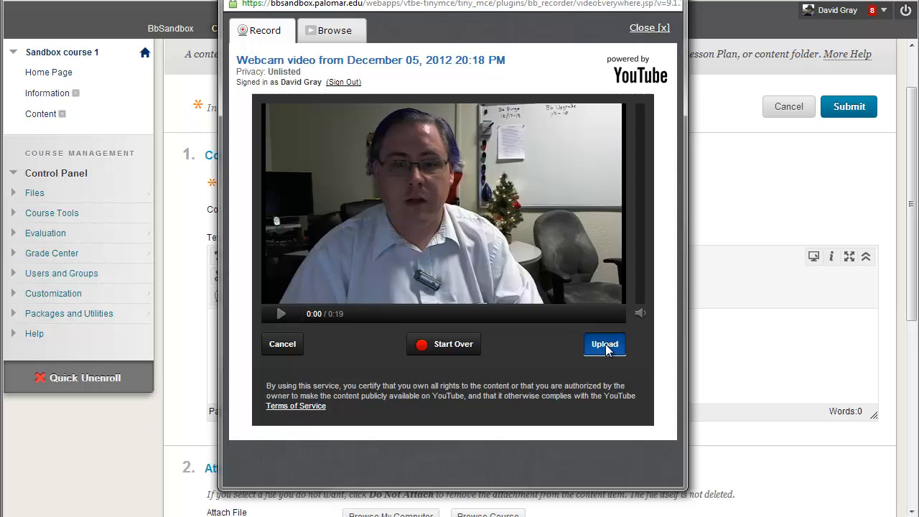
{"action": "left_click", "coordinate": [604, 344]}
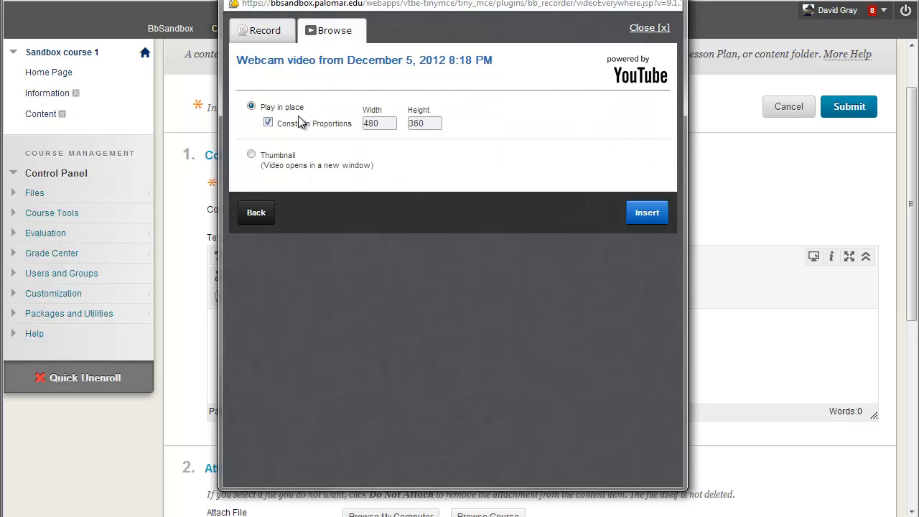
{"action": "mouse_move", "coordinate": [302, 199]}
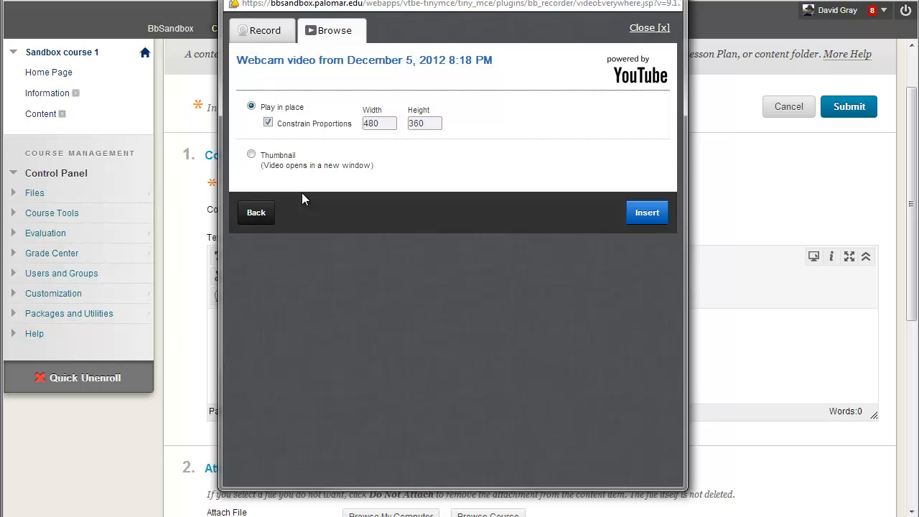
{"action": "mouse_move", "coordinate": [303, 81]}
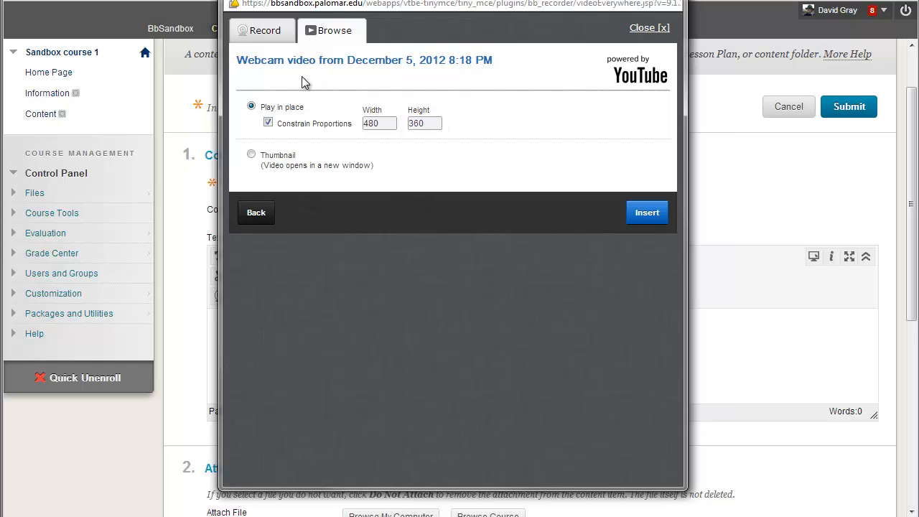
{"action": "mouse_move", "coordinate": [294, 97]}
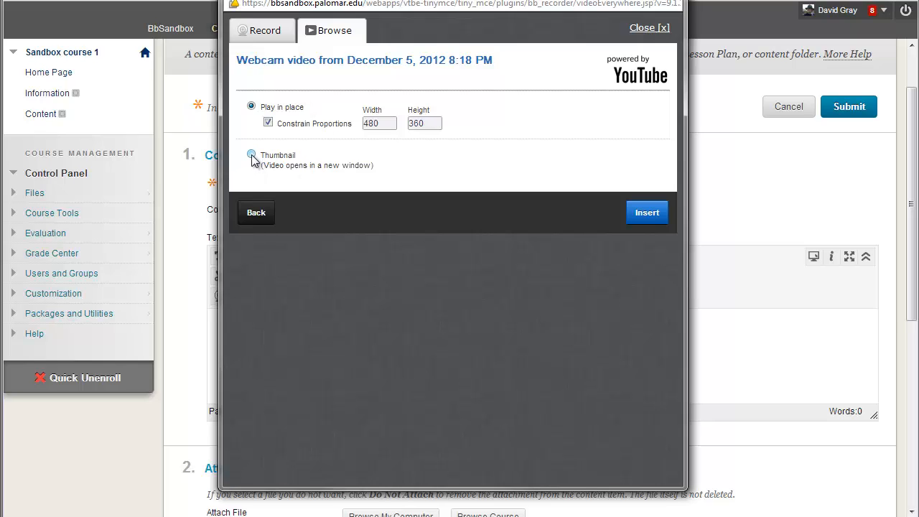
Insert the video as a Watch Video thumbnail opening in a new window instead of playing in place
{"action": "left_click", "coordinate": [252, 155]}
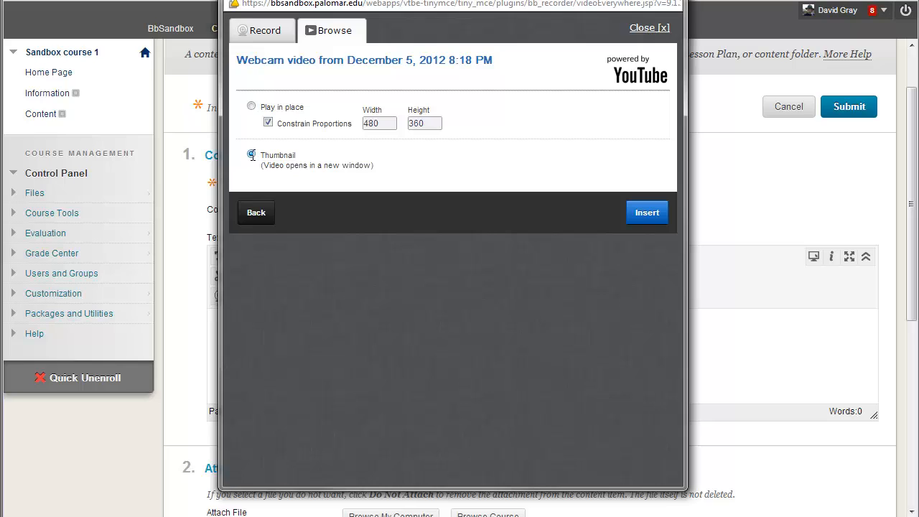
{"action": "left_click", "coordinate": [251, 154]}
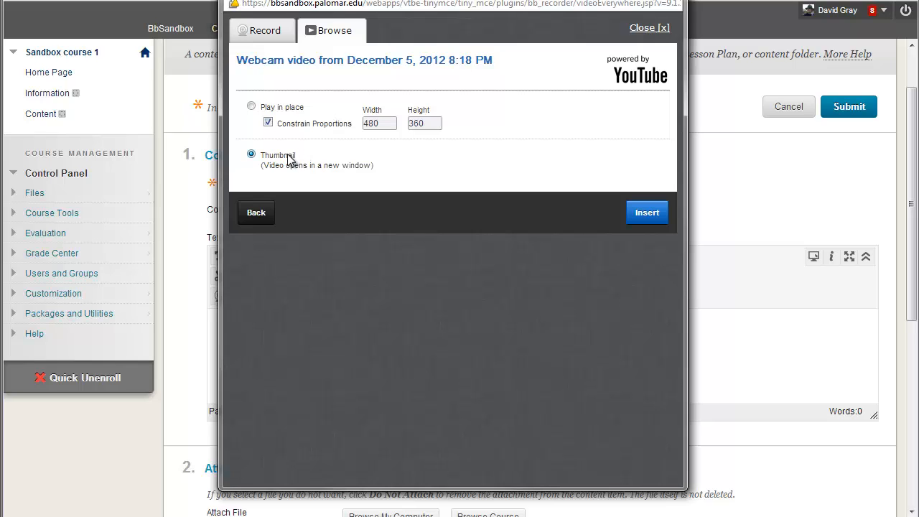
{"action": "mouse_move", "coordinate": [647, 213]}
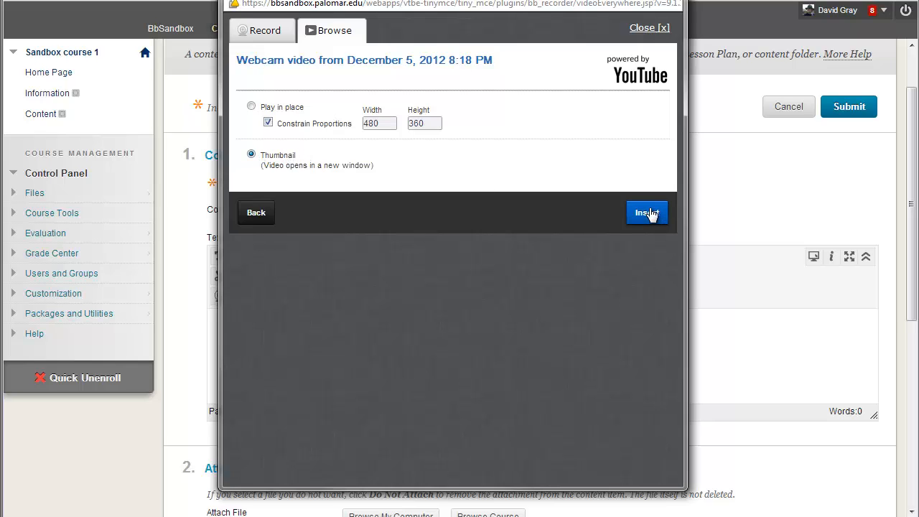
{"action": "left_click", "coordinate": [645, 213]}
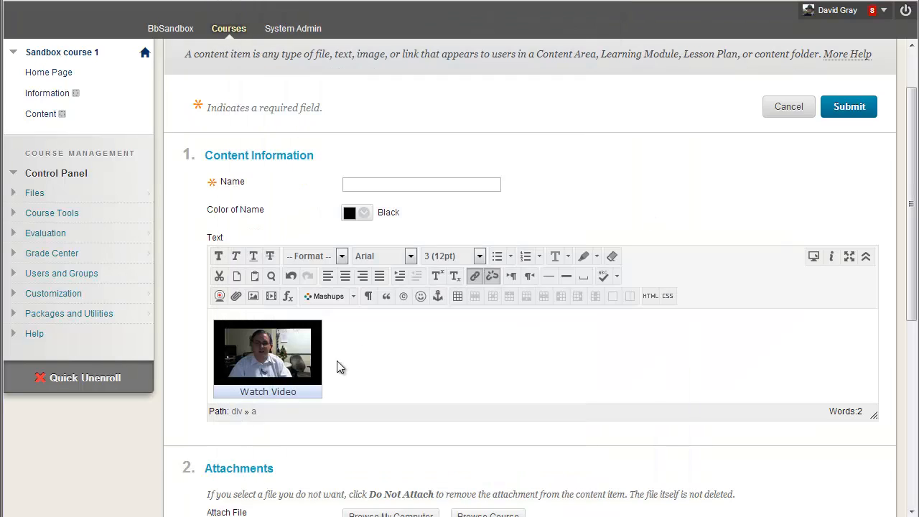
{"action": "mouse_move", "coordinate": [478, 178]}
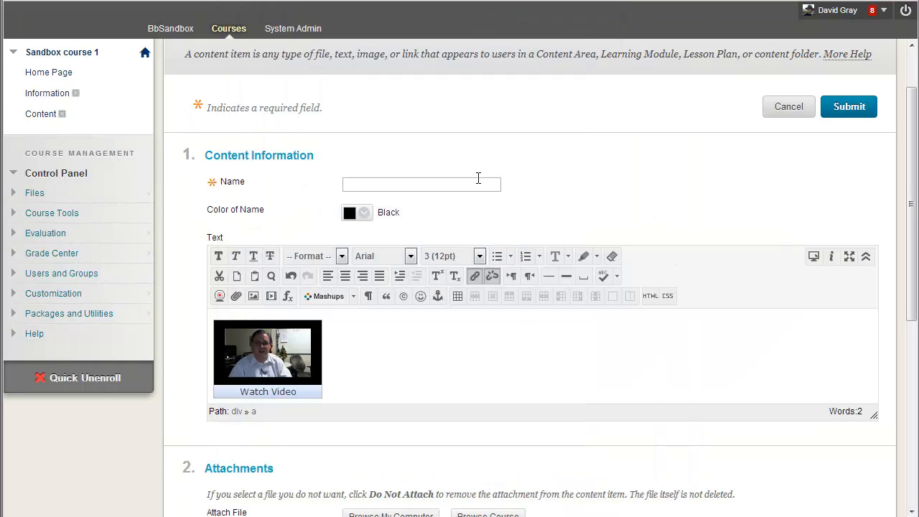
Name the item 'test' from the autocomplete suggestions and submit it
{"action": "left_click", "coordinate": [422, 184]}
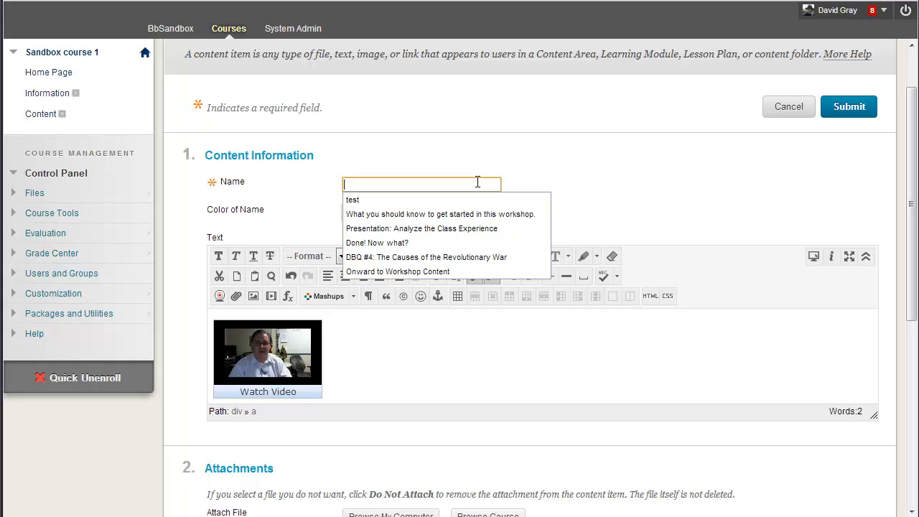
{"action": "left_click", "coordinate": [353, 199]}
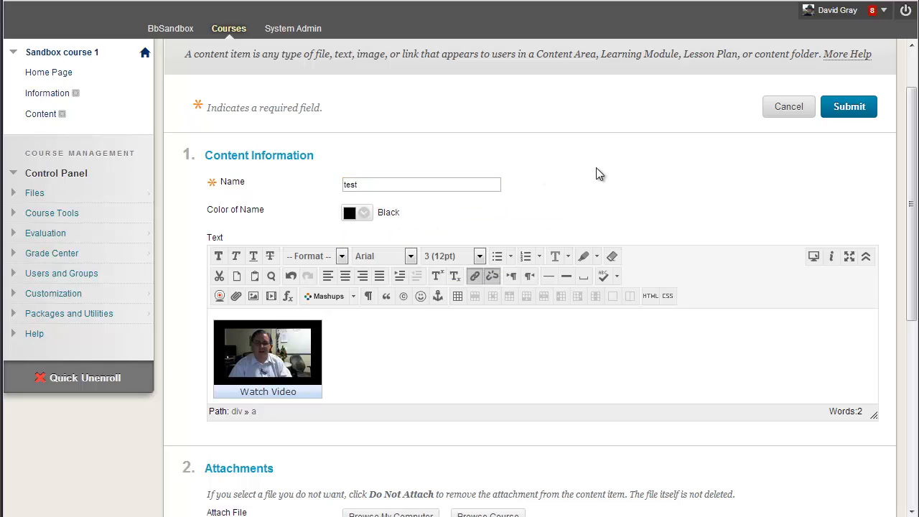
{"action": "left_click", "coordinate": [848, 106]}
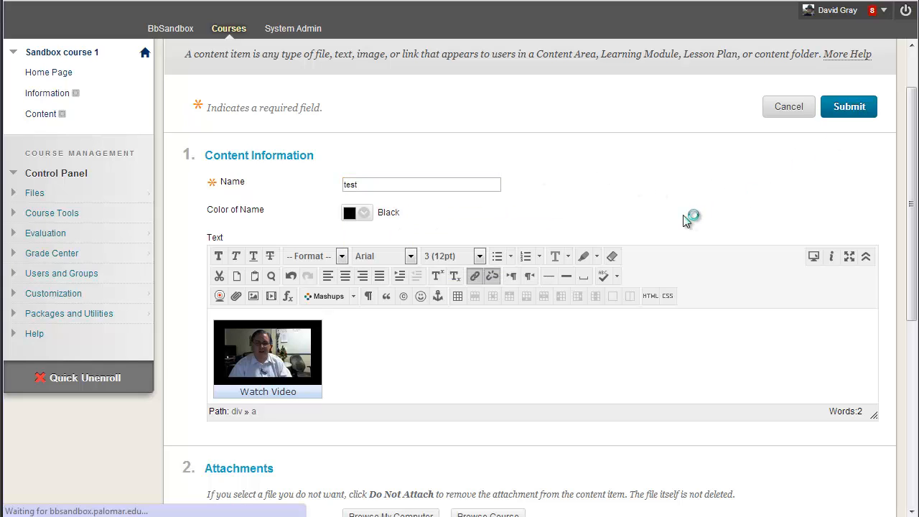
{"action": "left_click", "coordinate": [849, 106]}
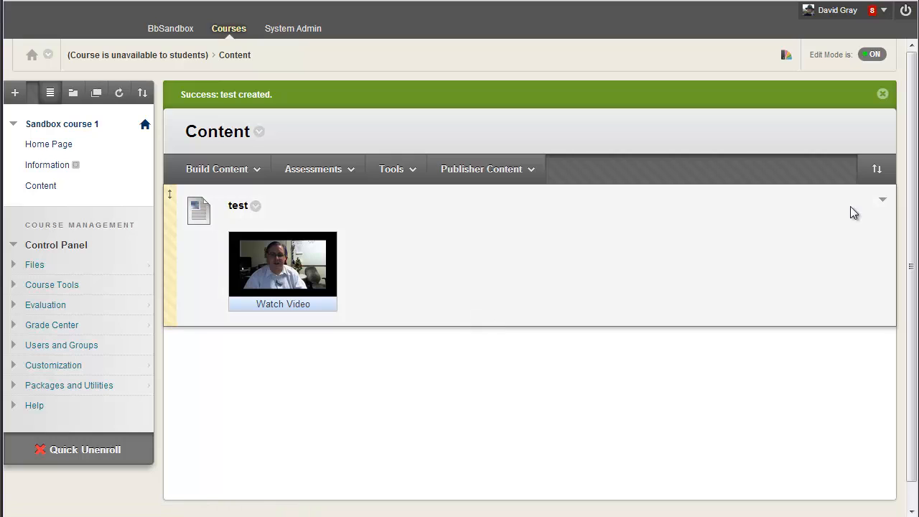
Turn Edit Mode off, then play and close the test item's Watch Video popup
{"action": "left_click", "coordinate": [872, 54]}
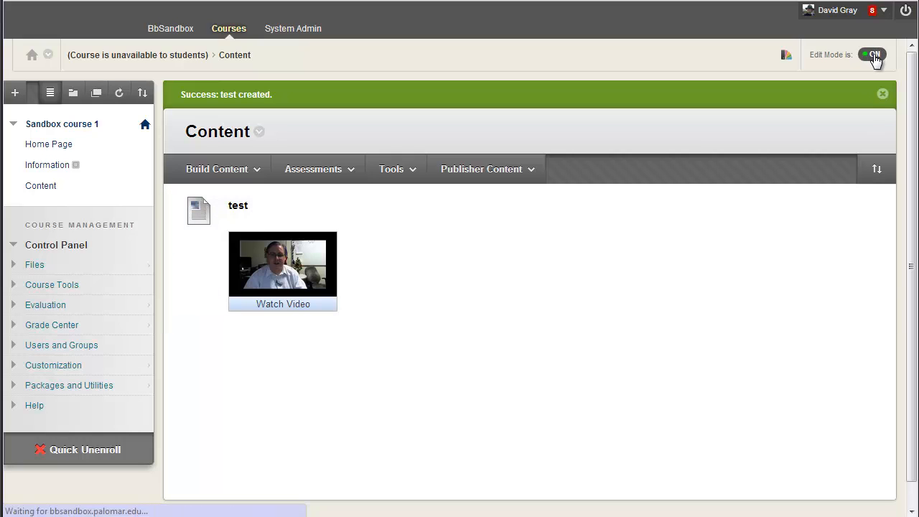
{"action": "left_click", "coordinate": [873, 55]}
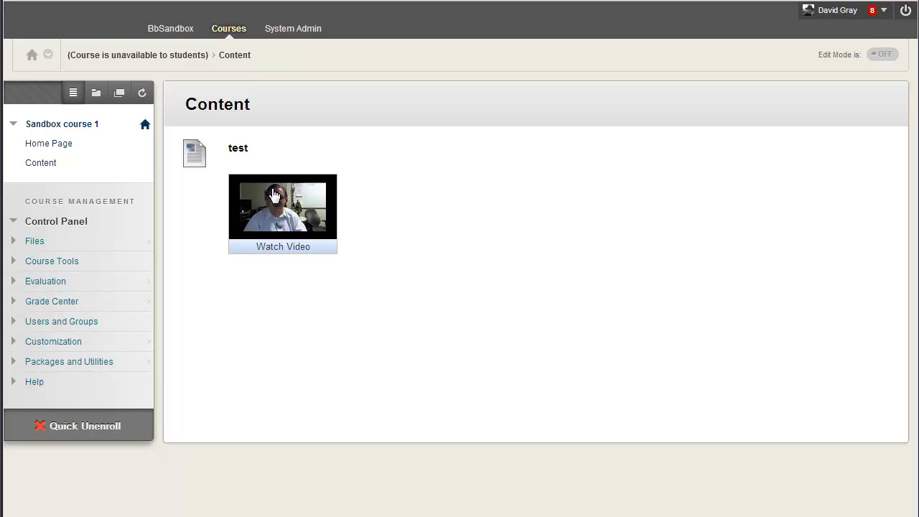
{"action": "mouse_move", "coordinate": [291, 215]}
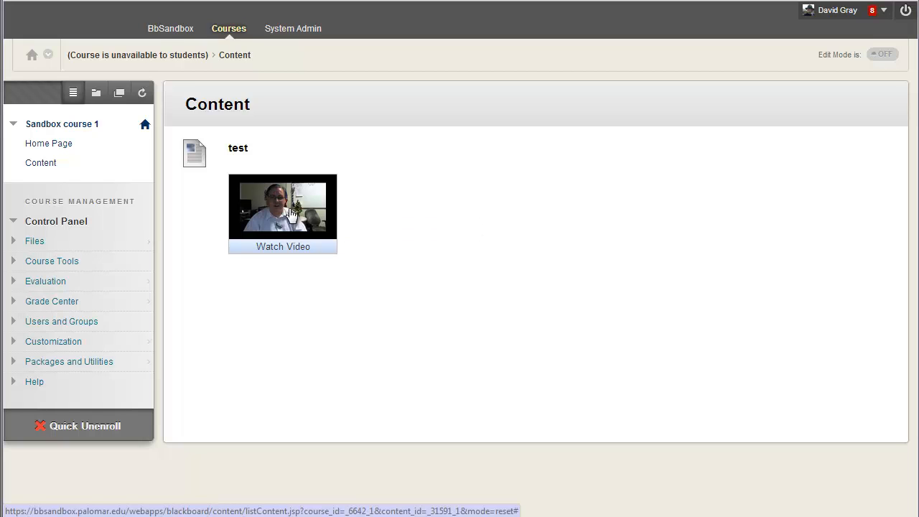
{"action": "left_click", "coordinate": [283, 207]}
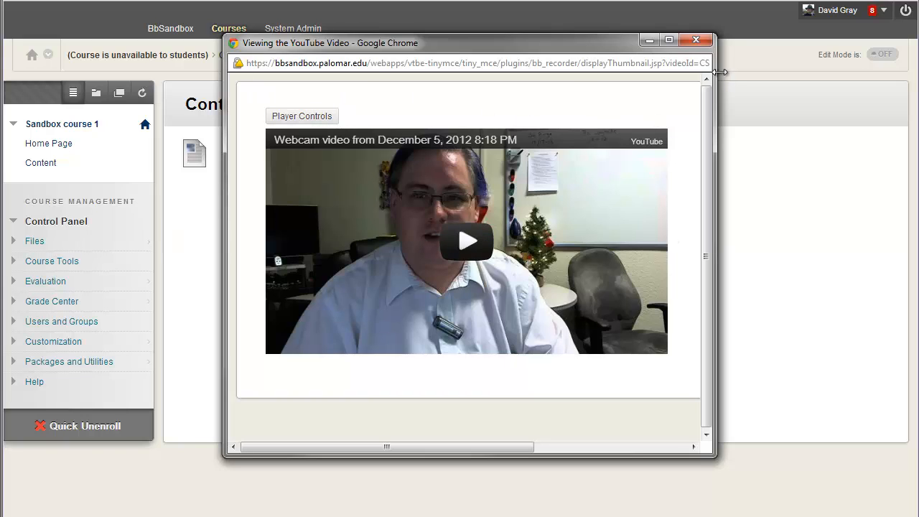
{"action": "left_click", "coordinate": [696, 40]}
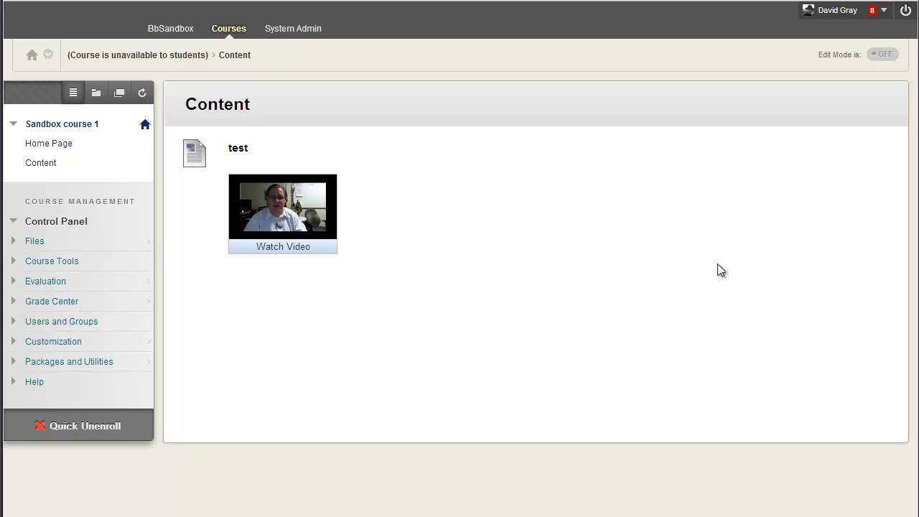
{"action": "mouse_move", "coordinate": [522, 353]}
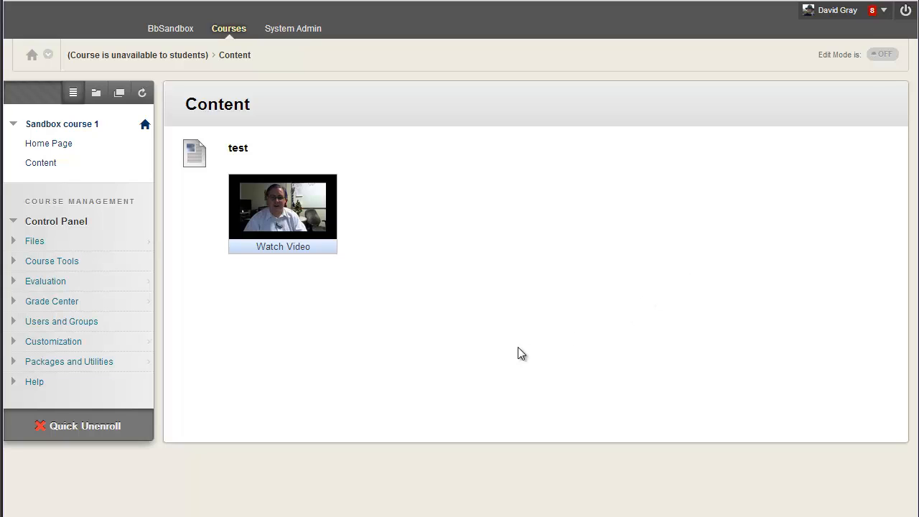
{"action": "mouse_move", "coordinate": [441, 316]}
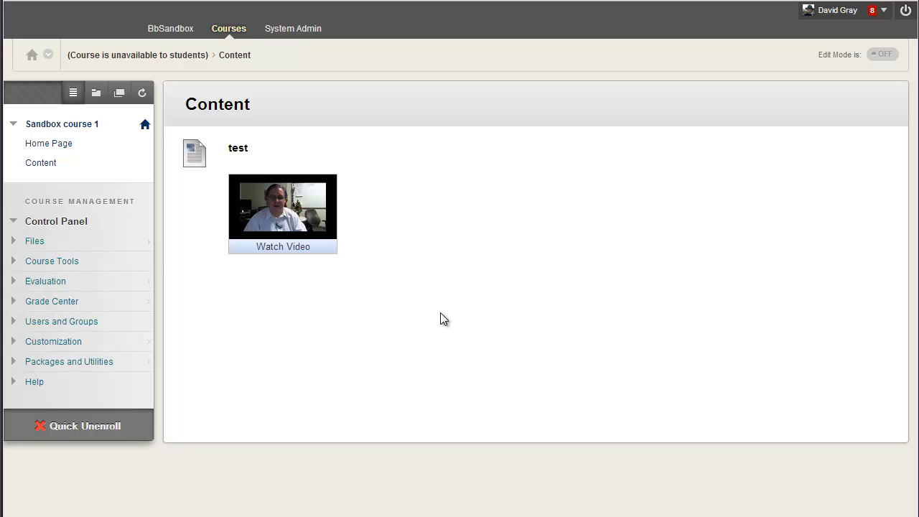
{"action": "mouse_move", "coordinate": [741, 302]}
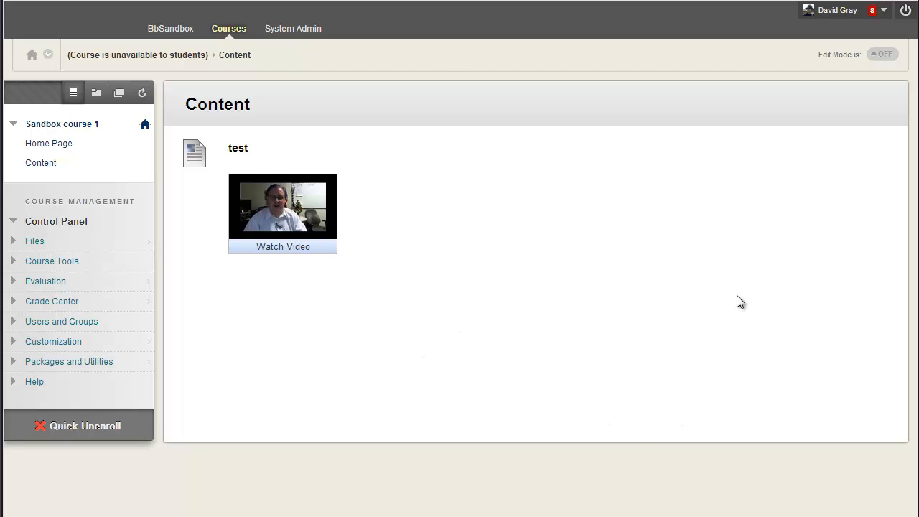
{"action": "mouse_move", "coordinate": [701, 291]}
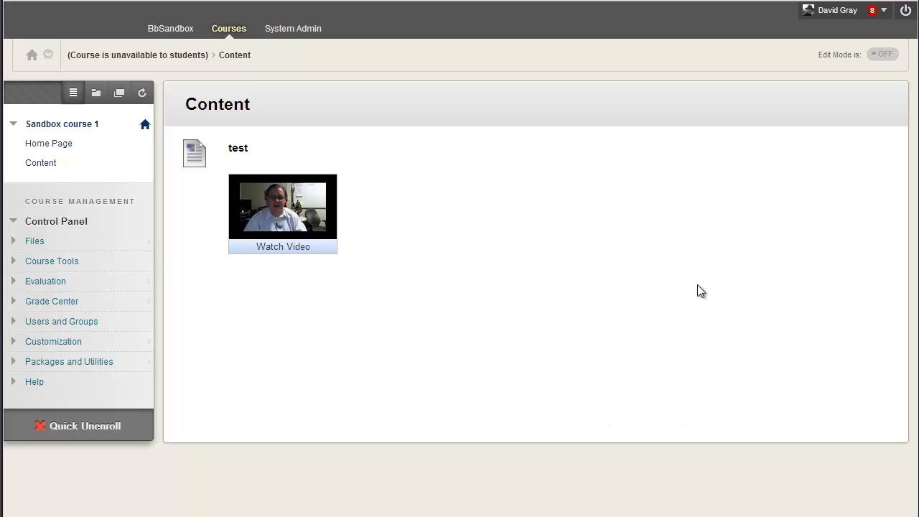
{"action": "mouse_move", "coordinate": [669, 281]}
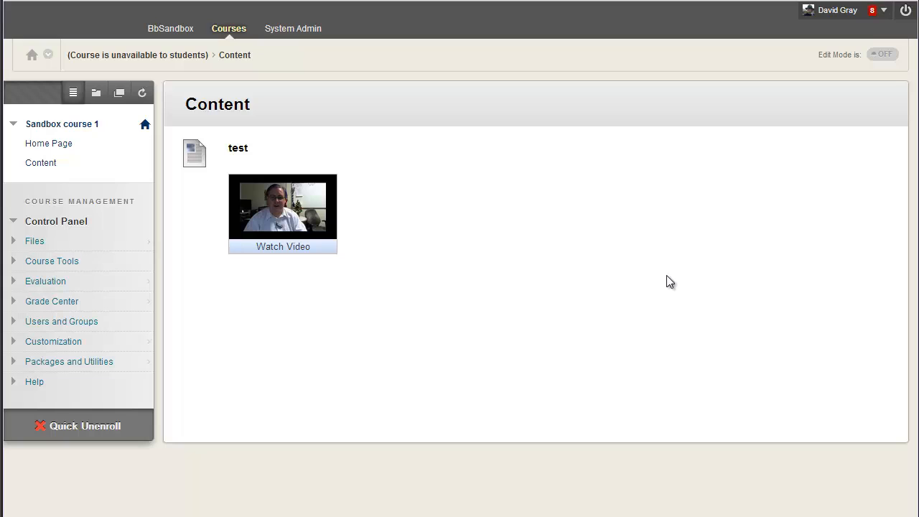
{"action": "mouse_move", "coordinate": [570, 263]}
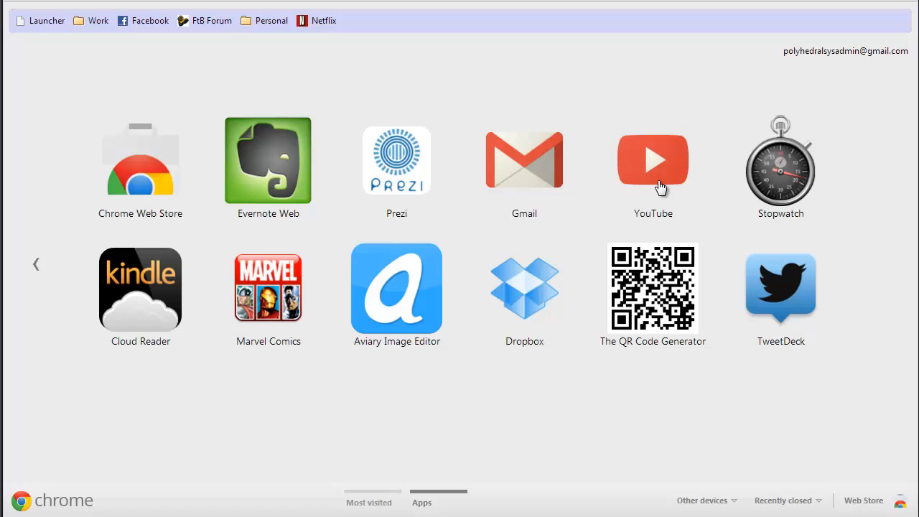
Open YouTube's Video Manager from the account menu to list uploads, including the December 5, 2012 webcam video
{"action": "left_click", "coordinate": [652, 160]}
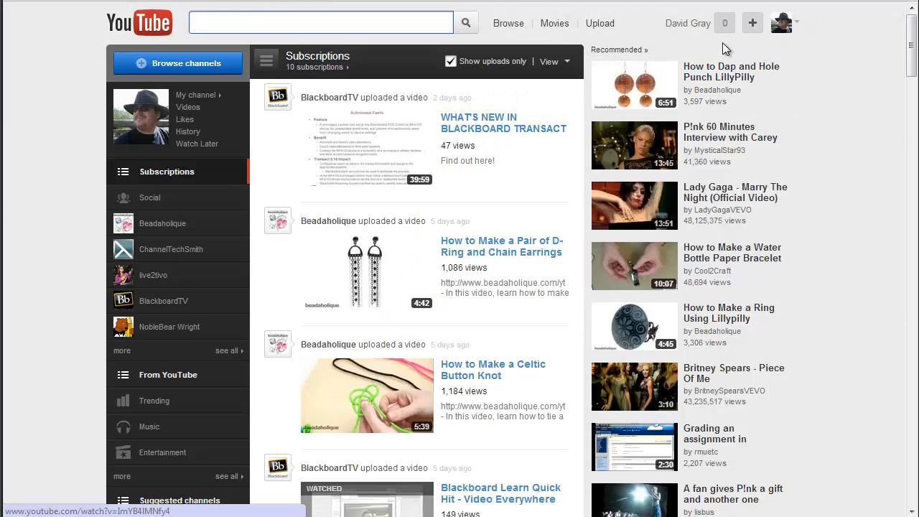
{"action": "left_click", "coordinate": [783, 23]}
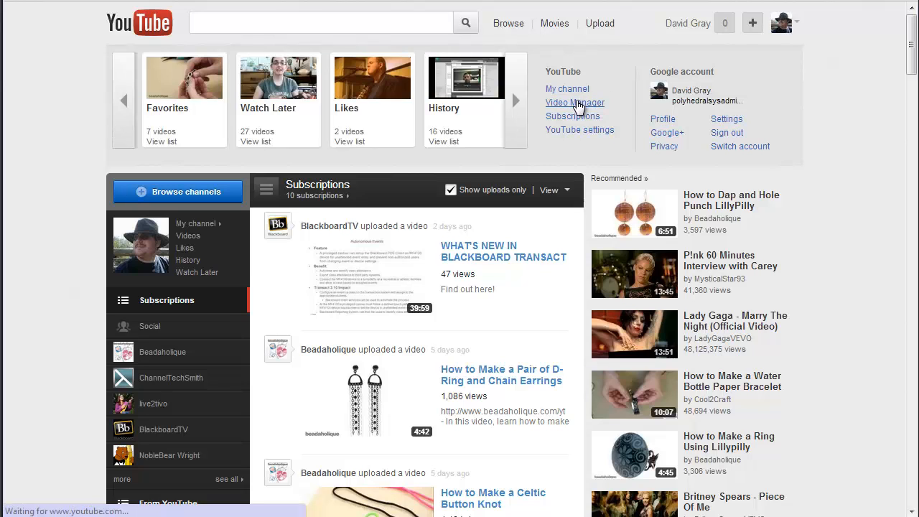
{"action": "left_click", "coordinate": [574, 103]}
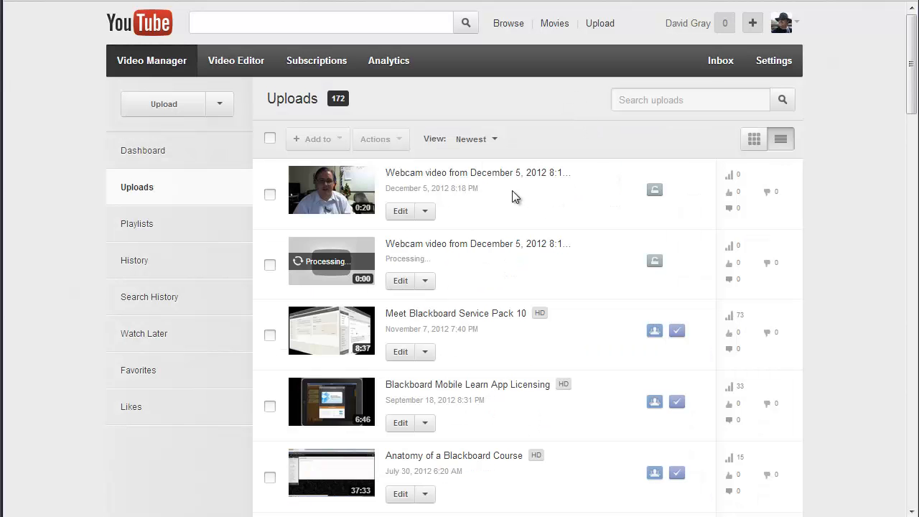
{"action": "mouse_move", "coordinate": [567, 253]}
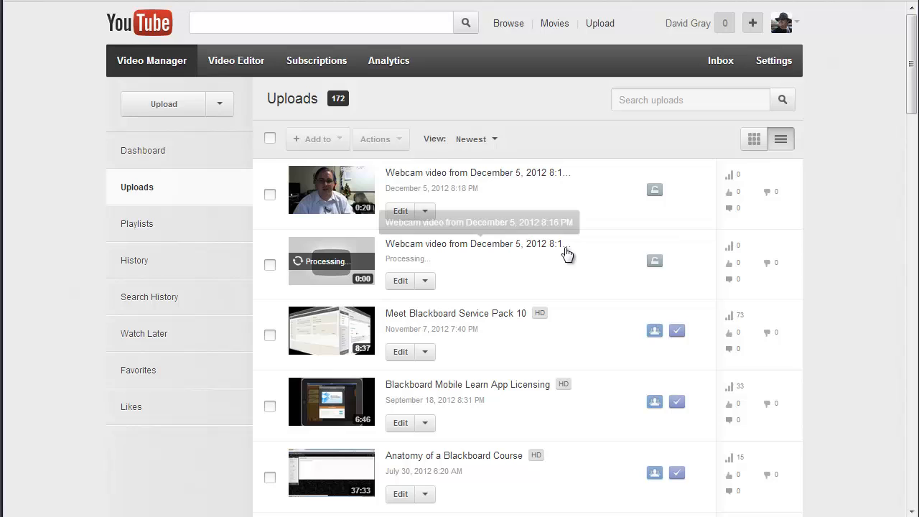
{"action": "mouse_move", "coordinate": [632, 263]}
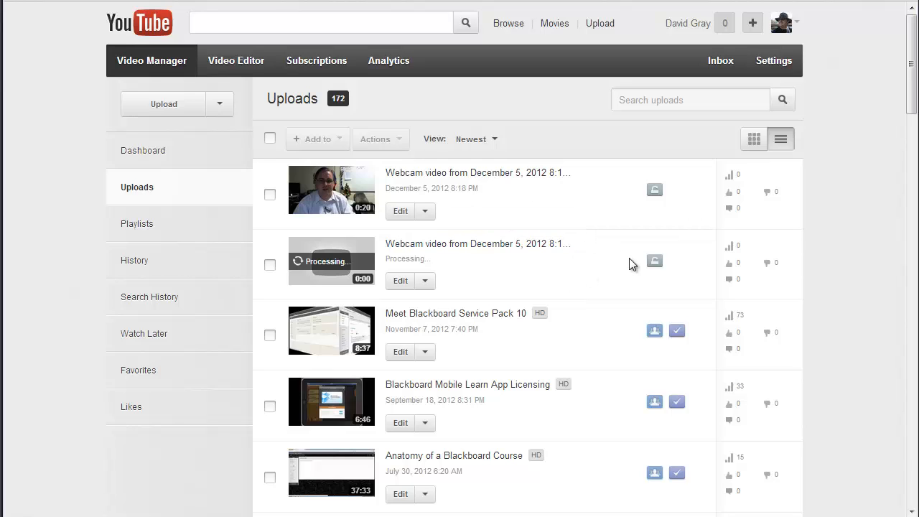
{"action": "mouse_move", "coordinate": [581, 207]}
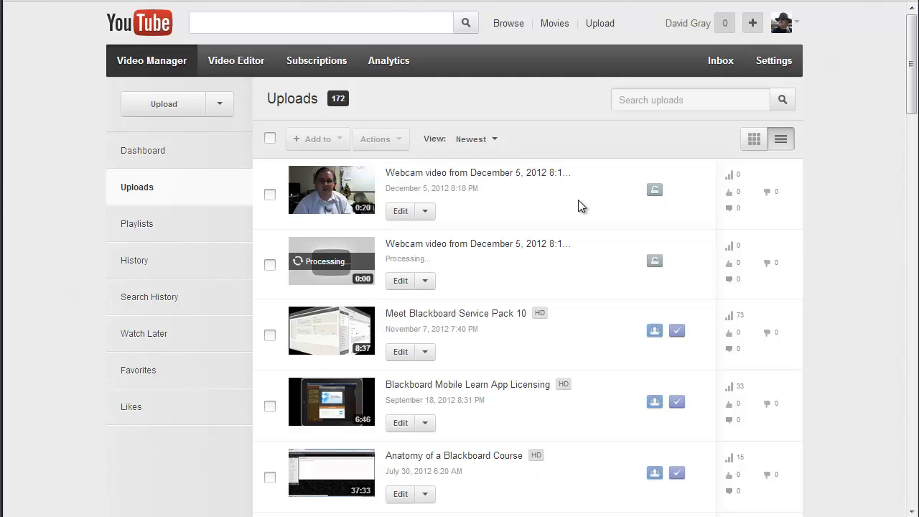
{"action": "mouse_move", "coordinate": [437, 178]}
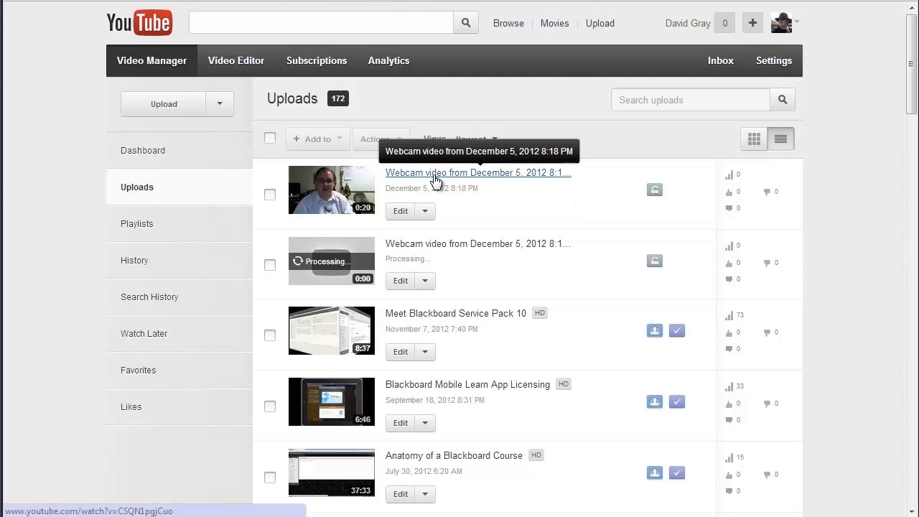
{"action": "mouse_move", "coordinate": [480, 206]}
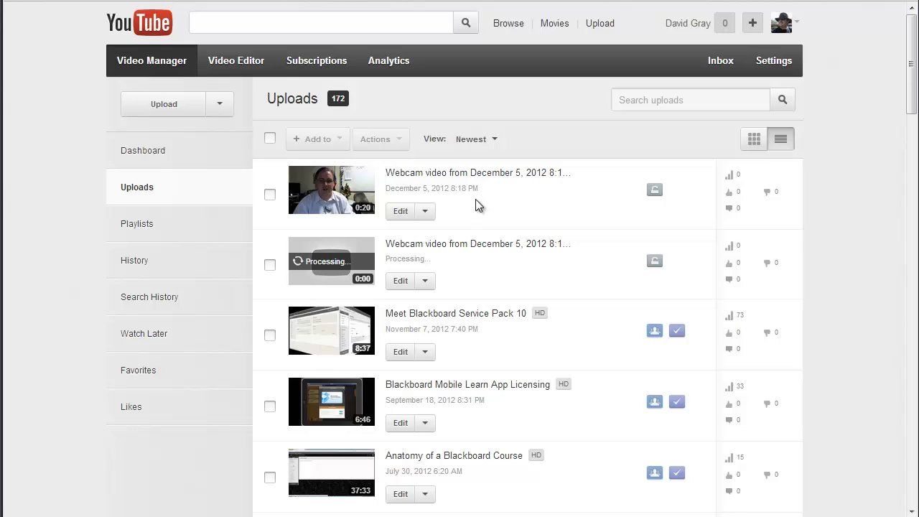
{"action": "mouse_move", "coordinate": [495, 209]}
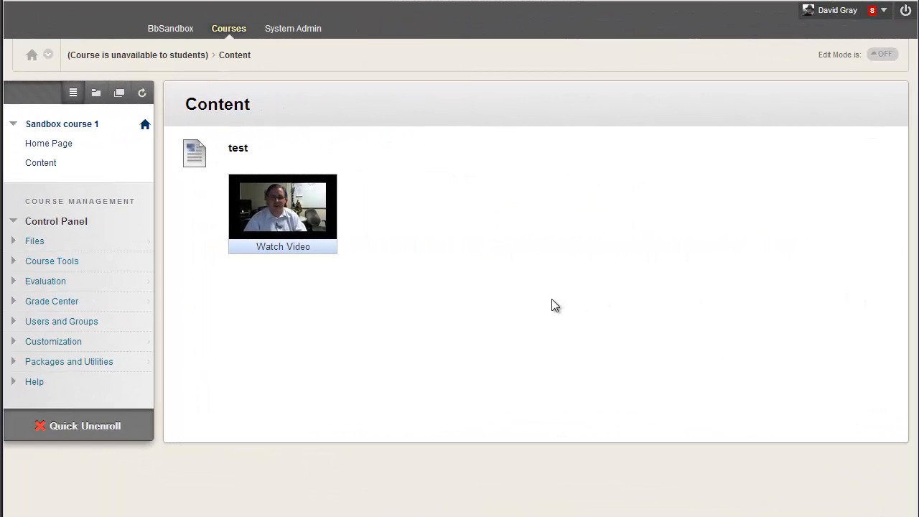
{"action": "mouse_move", "coordinate": [538, 307]}
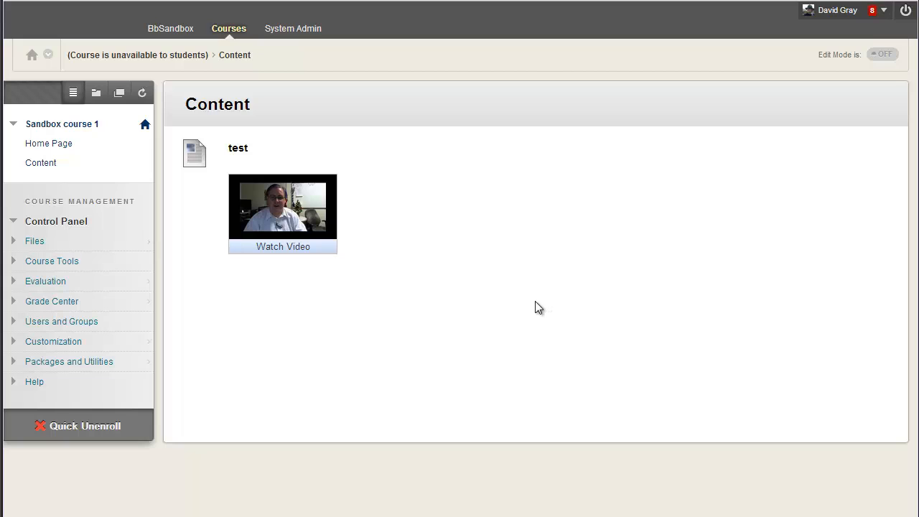
{"action": "mouse_move", "coordinate": [790, 217]}
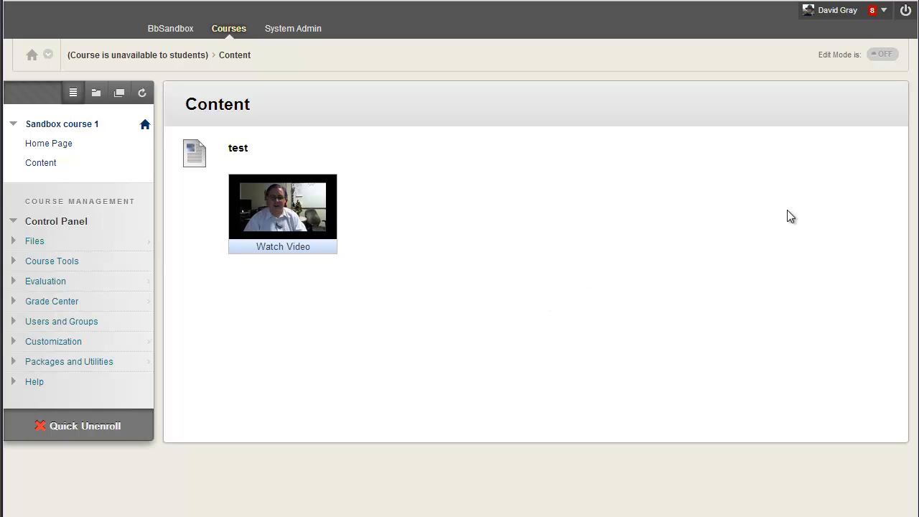
{"action": "mouse_move", "coordinate": [748, 242]}
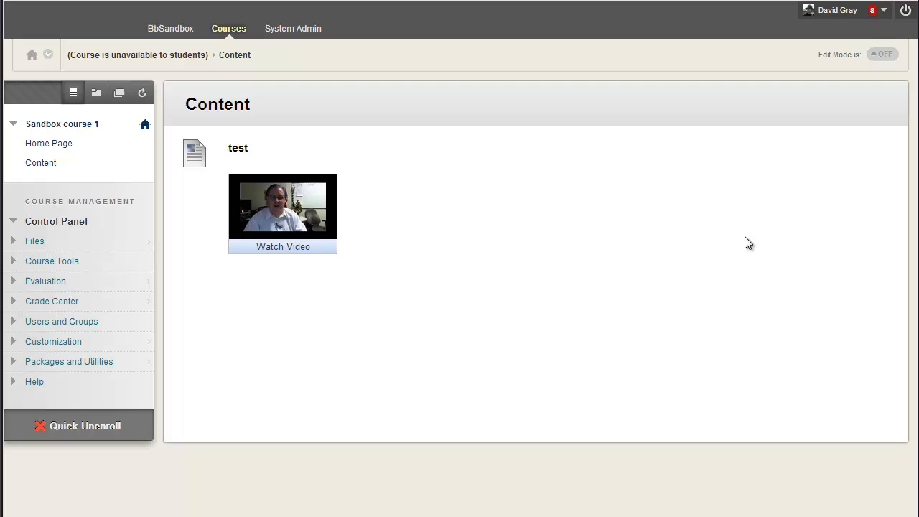